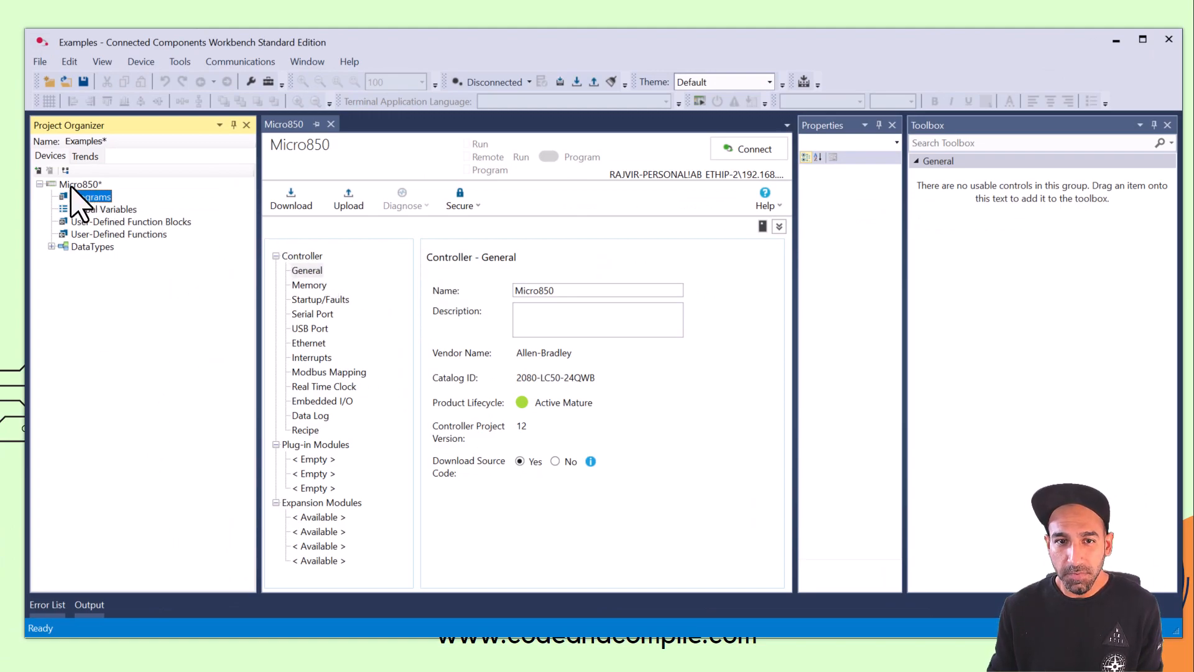
Add a new FBD program, Prog2, under Programs and open its diagram.
{"action": "left_click", "coordinate": [80, 183]}
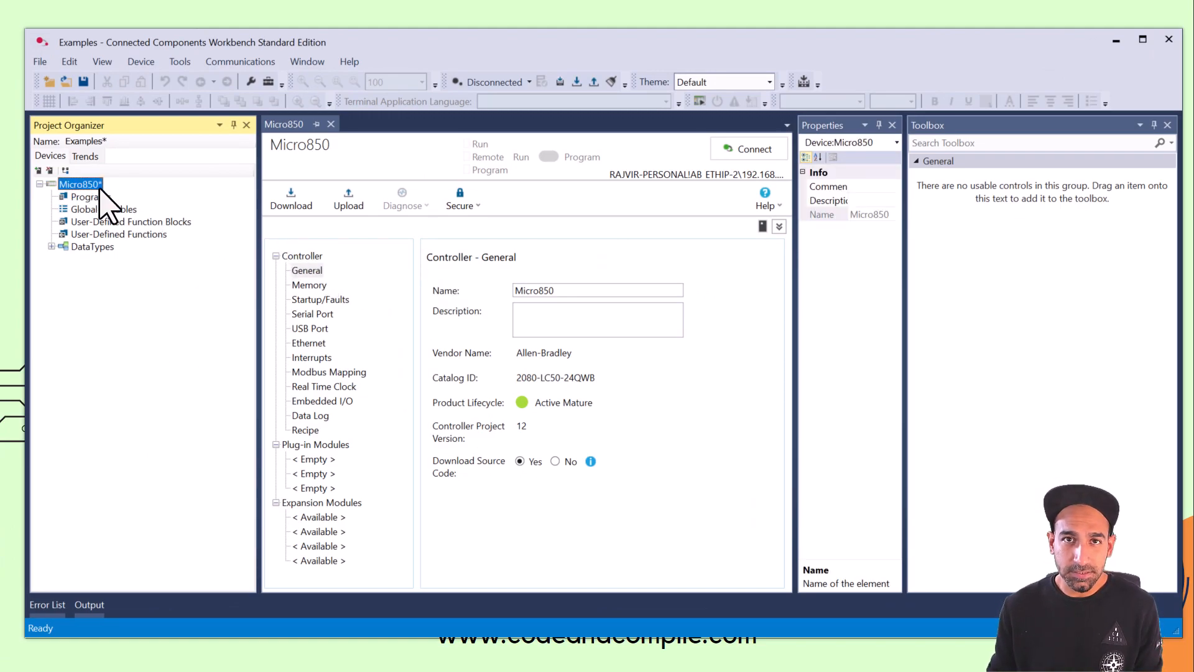
{"action": "mouse_move", "coordinate": [742, 198]}
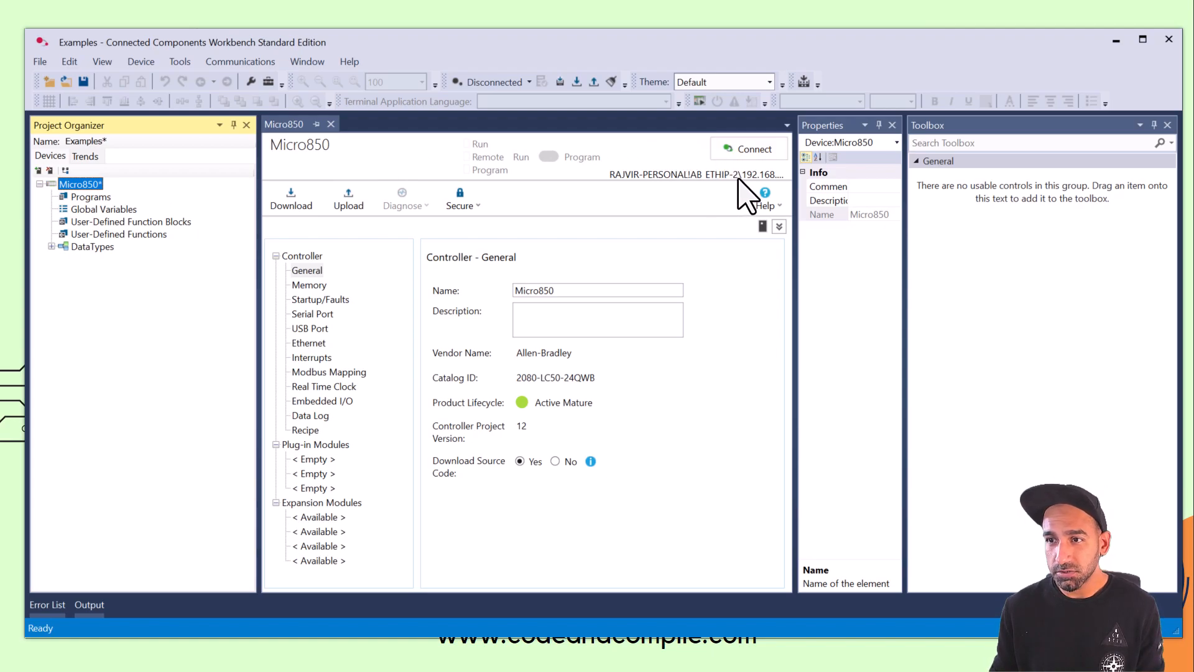
{"action": "mouse_move", "coordinate": [747, 179]}
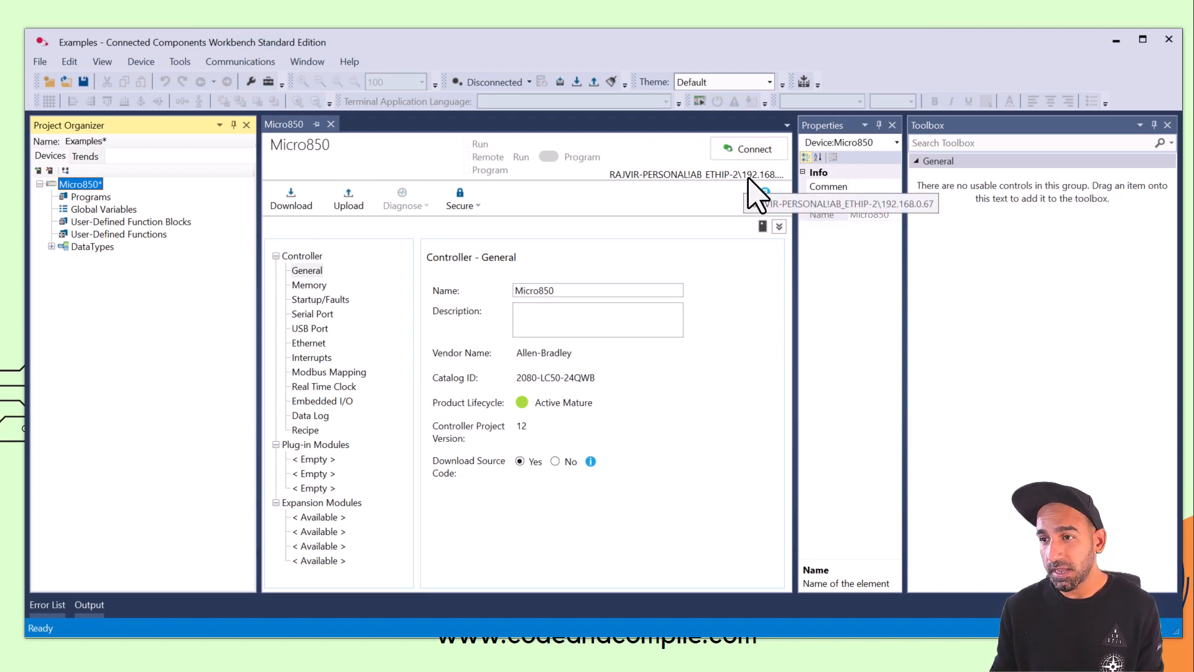
{"action": "mouse_move", "coordinate": [540, 210]}
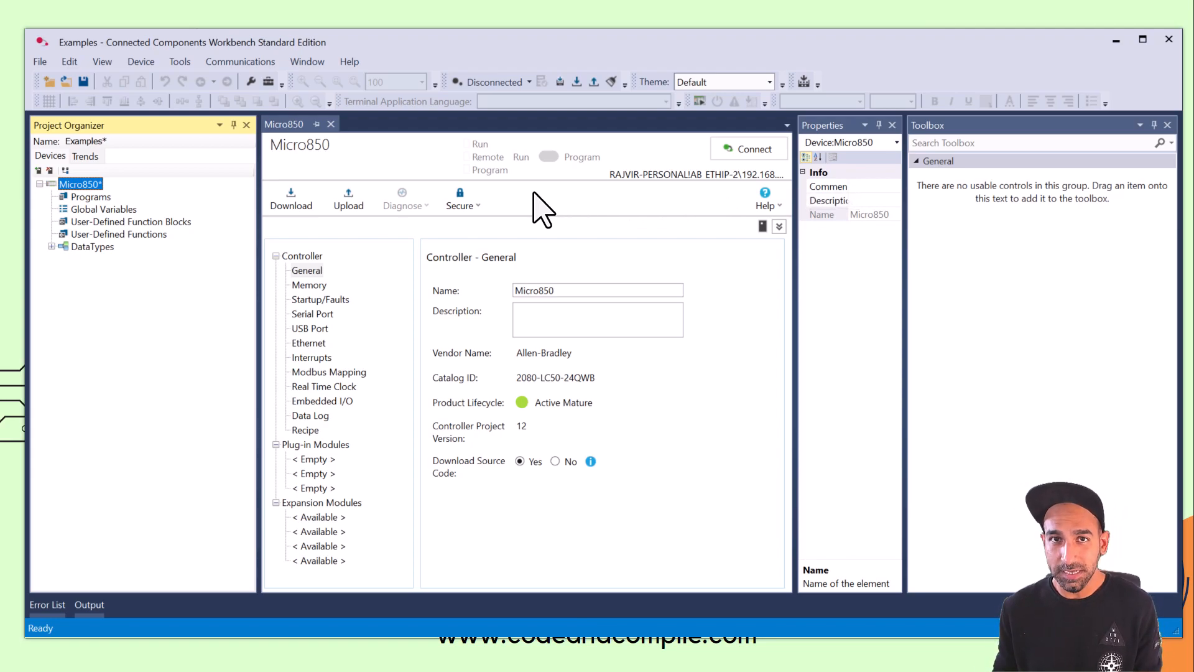
{"action": "mouse_move", "coordinate": [27, 190]}
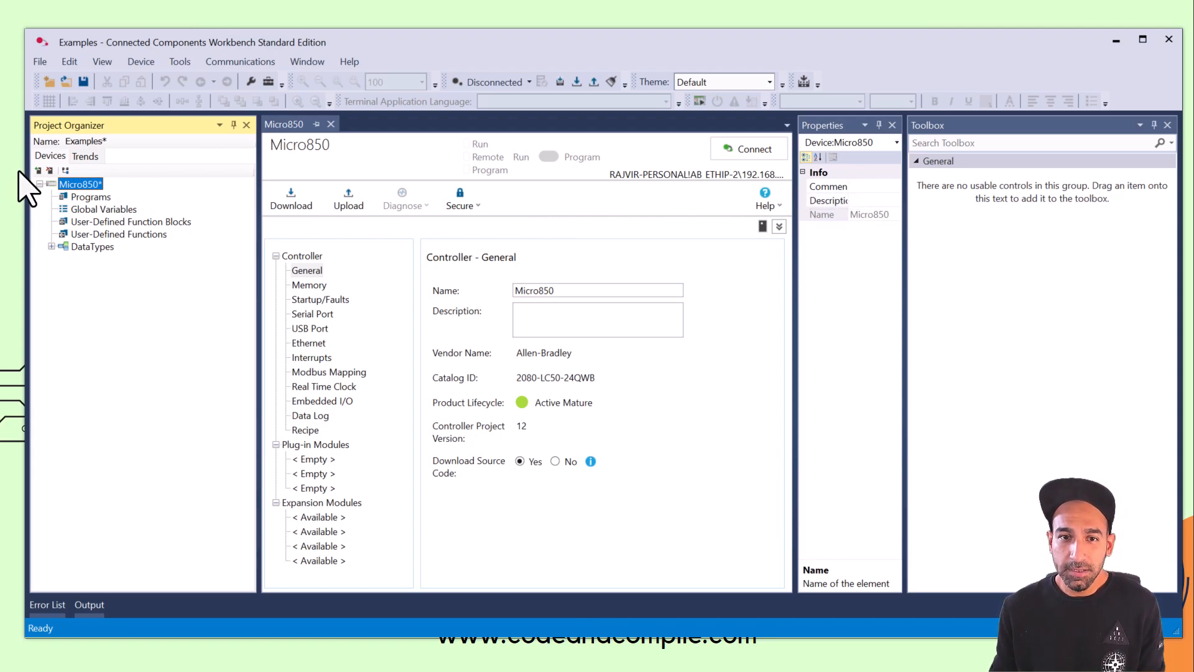
{"action": "right_click", "coordinate": [91, 197]}
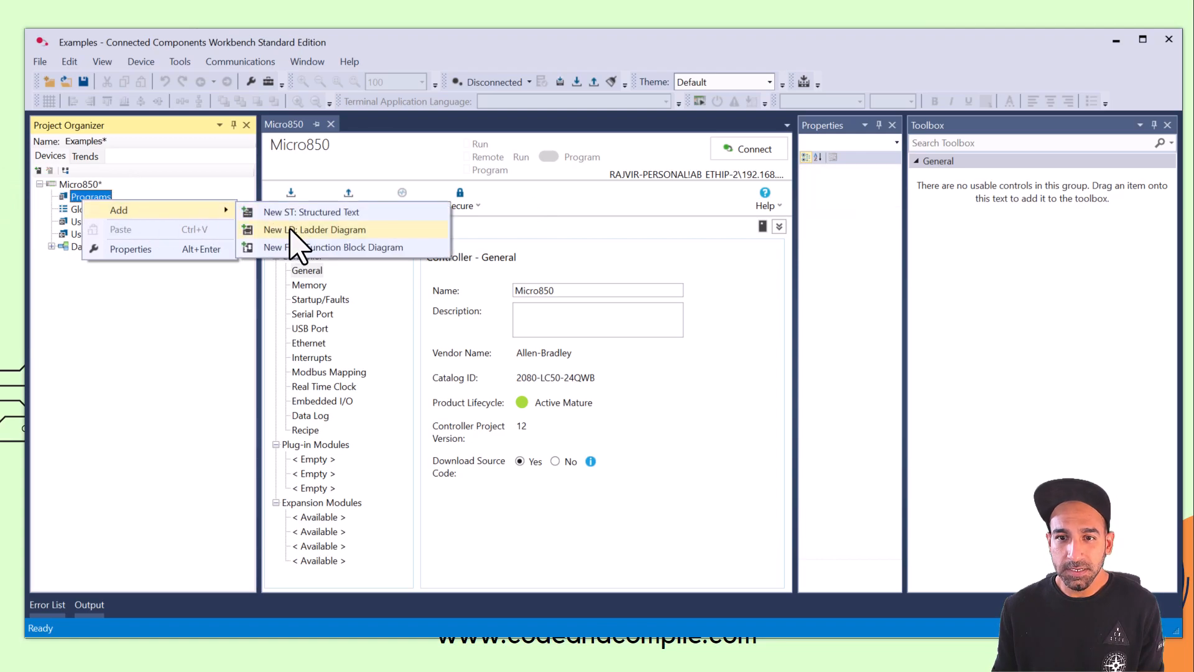
{"action": "mouse_move", "coordinate": [350, 259]}
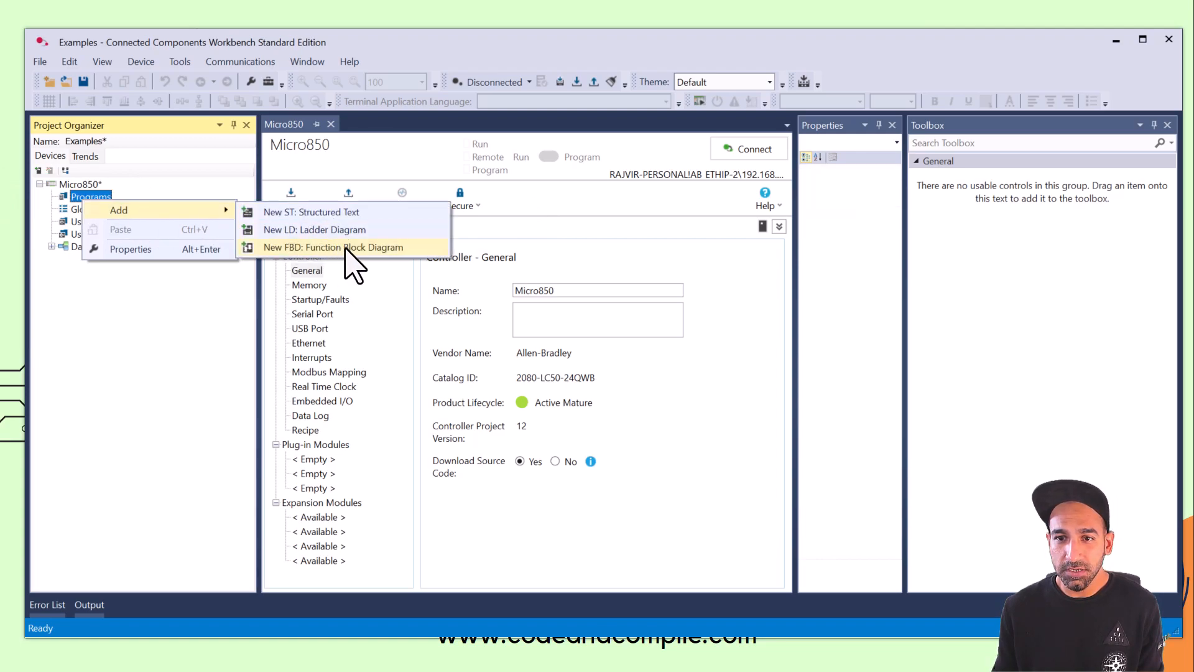
{"action": "left_click", "coordinate": [332, 247]}
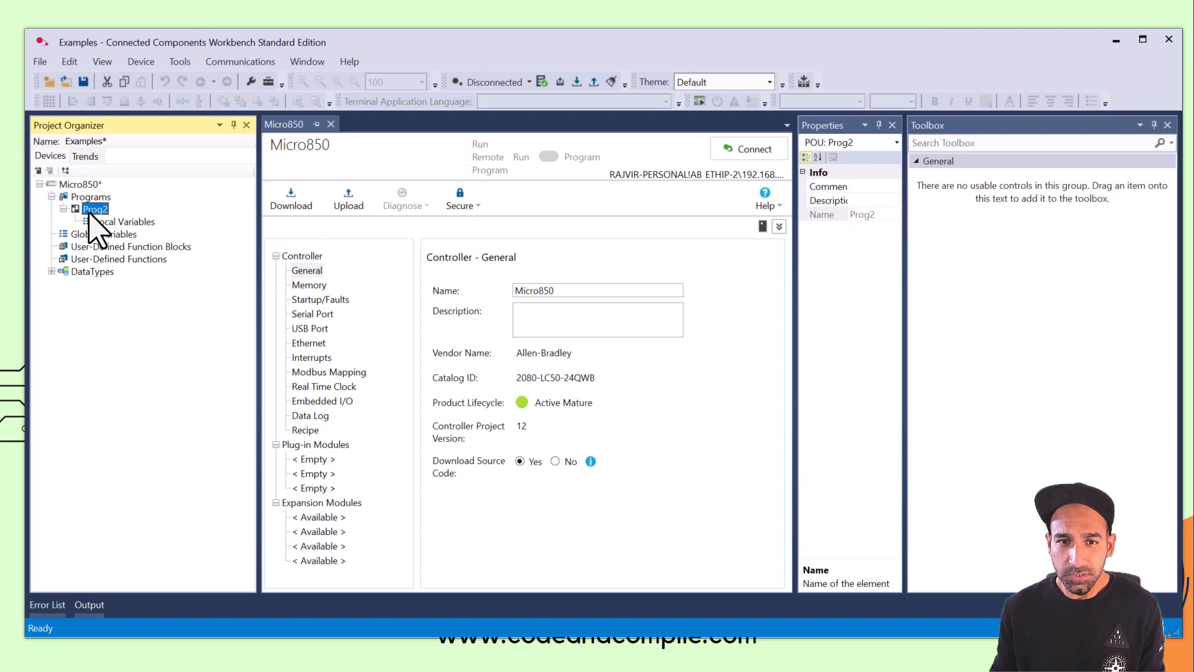
{"action": "double_click", "coordinate": [95, 209]}
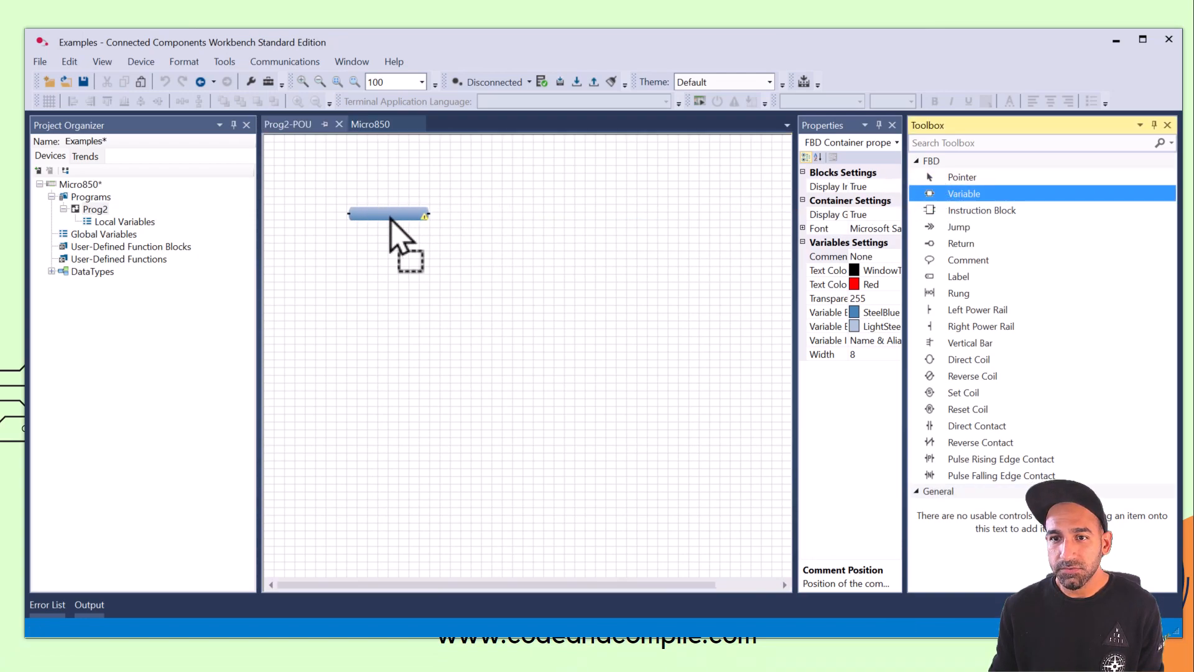
Place variable blocks and assign _IO_EM_DI_00 and _IO_EM_DI_01 to them.
{"action": "double_click", "coordinate": [388, 214]}
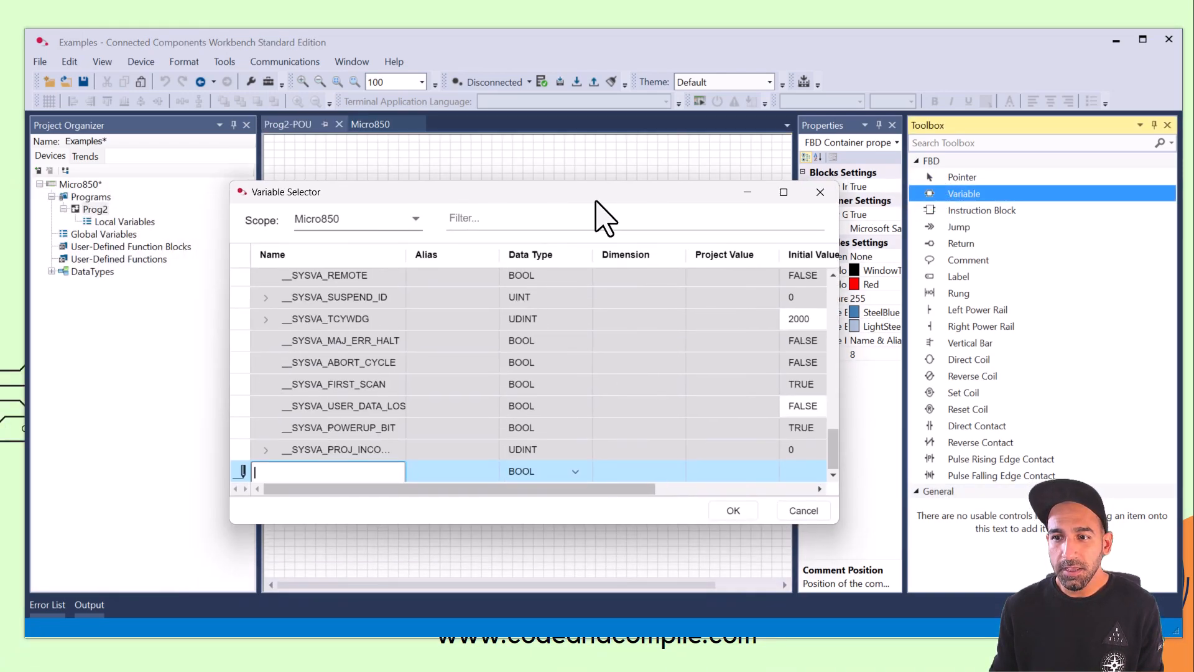
{"action": "mouse_move", "coordinate": [480, 328]}
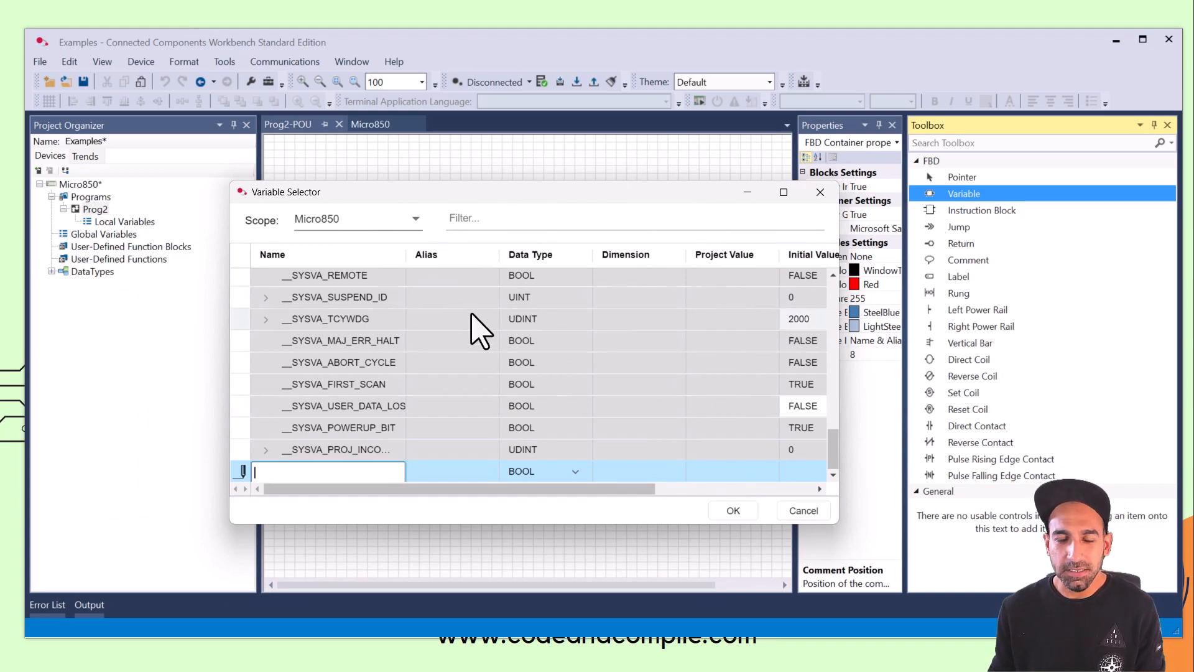
{"action": "scroll", "scroll_direction": "up", "scroll_amount": 3}
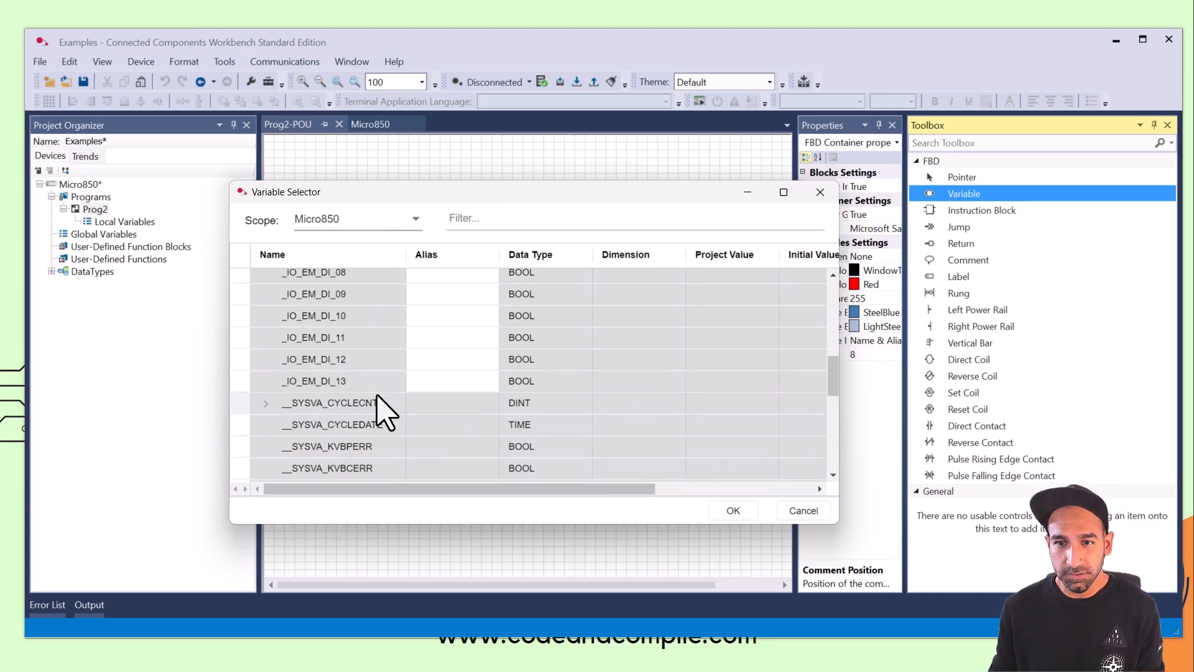
{"action": "scroll", "scroll_direction": "up", "scroll_amount": 3}
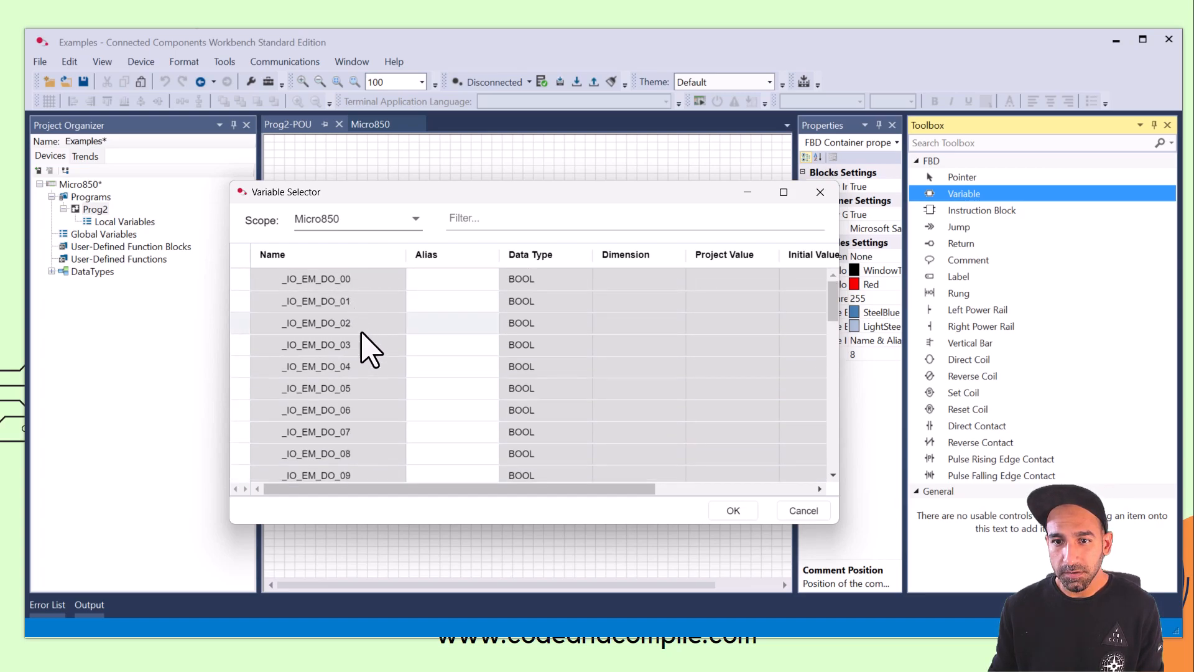
{"action": "scroll", "scroll_direction": "down", "scroll_amount": 3}
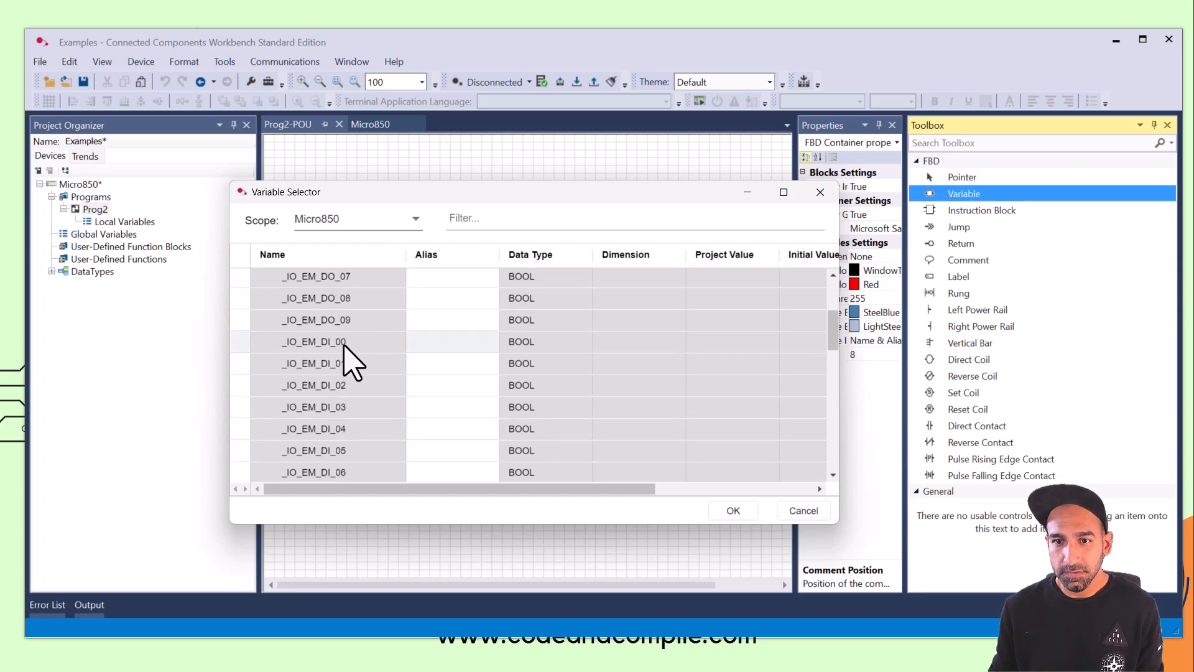
{"action": "left_click", "coordinate": [732, 510]}
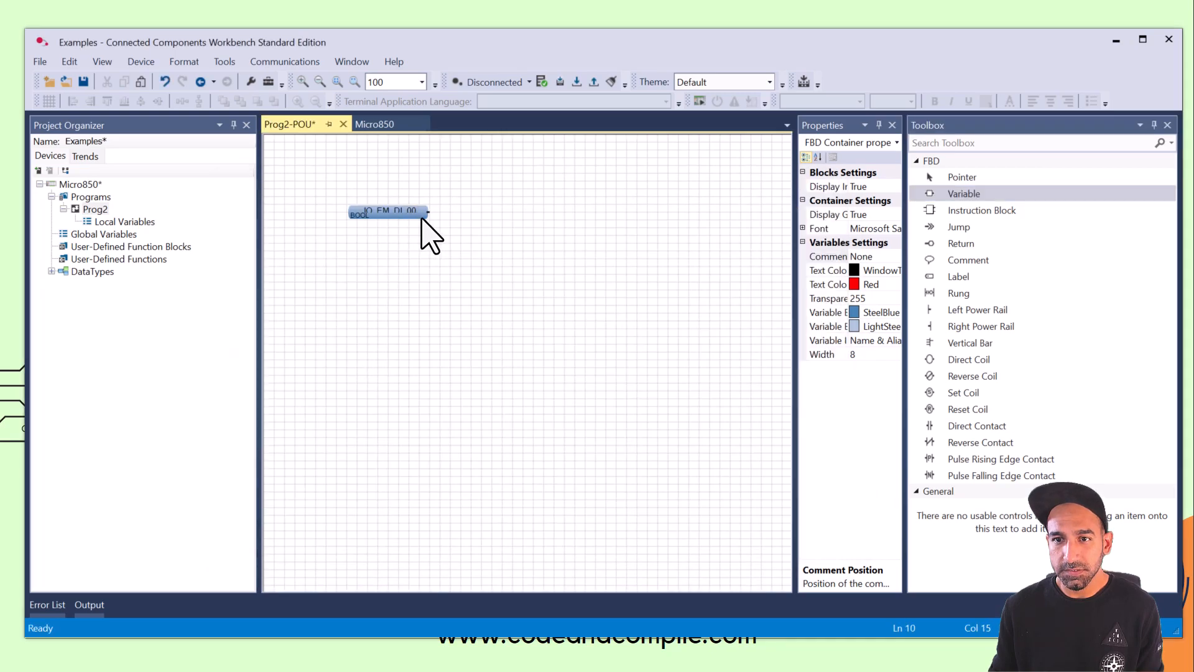
{"action": "left_click", "coordinate": [397, 213]}
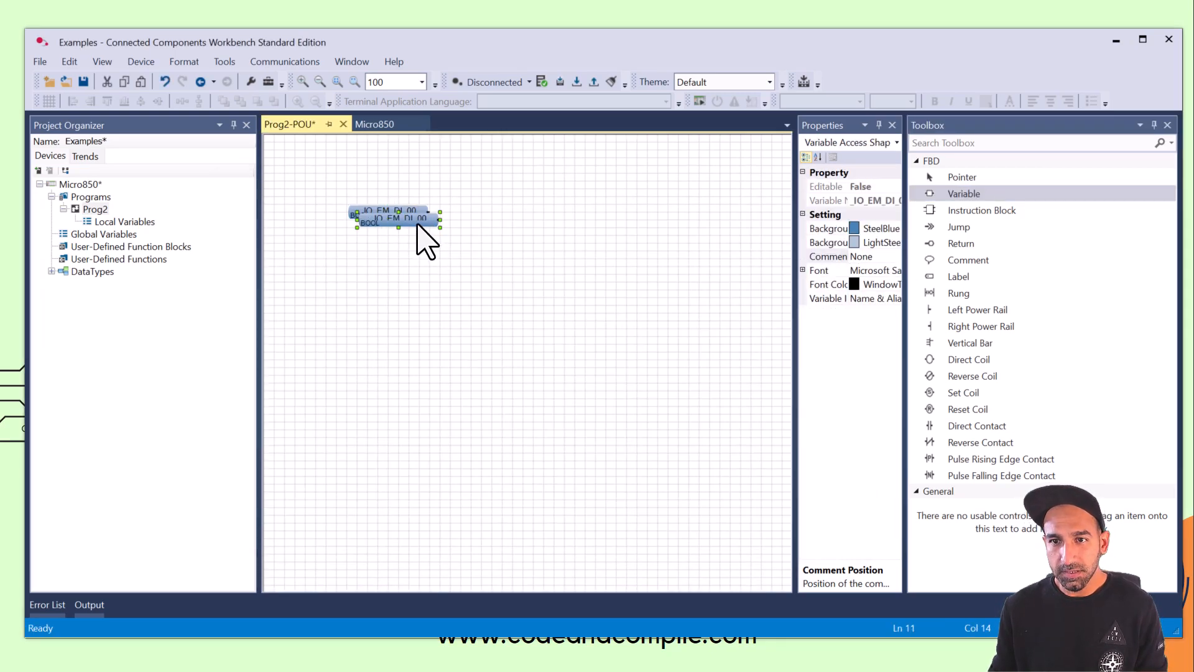
{"action": "left_click", "coordinate": [395, 217]}
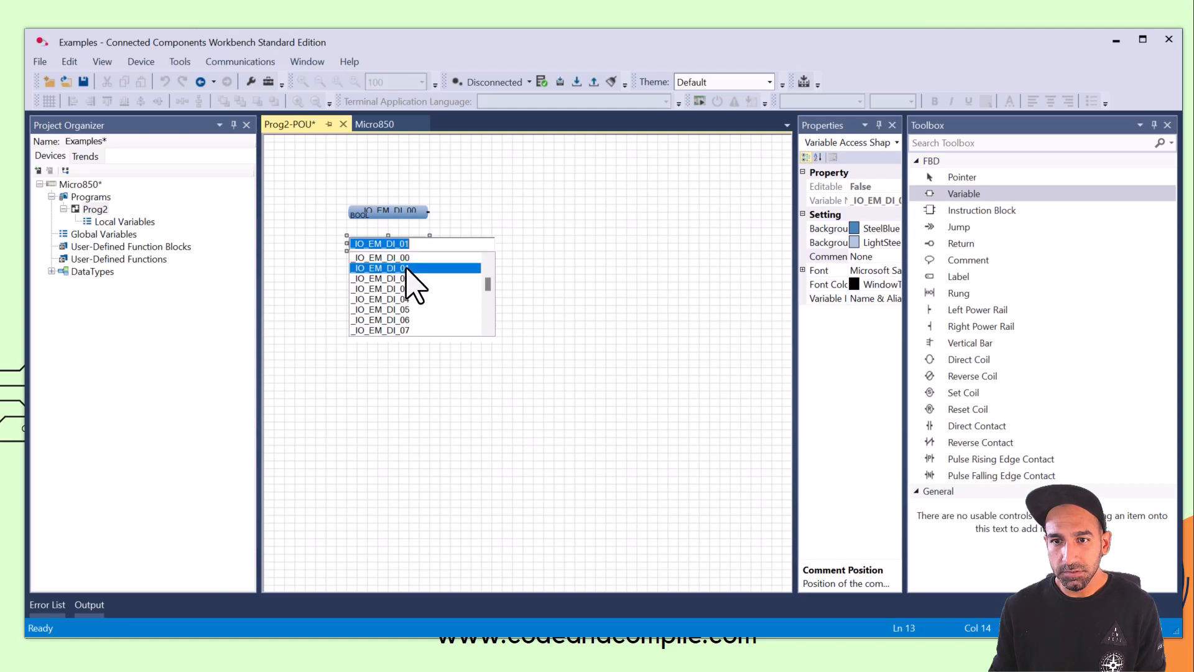
{"action": "left_click", "coordinate": [381, 268]}
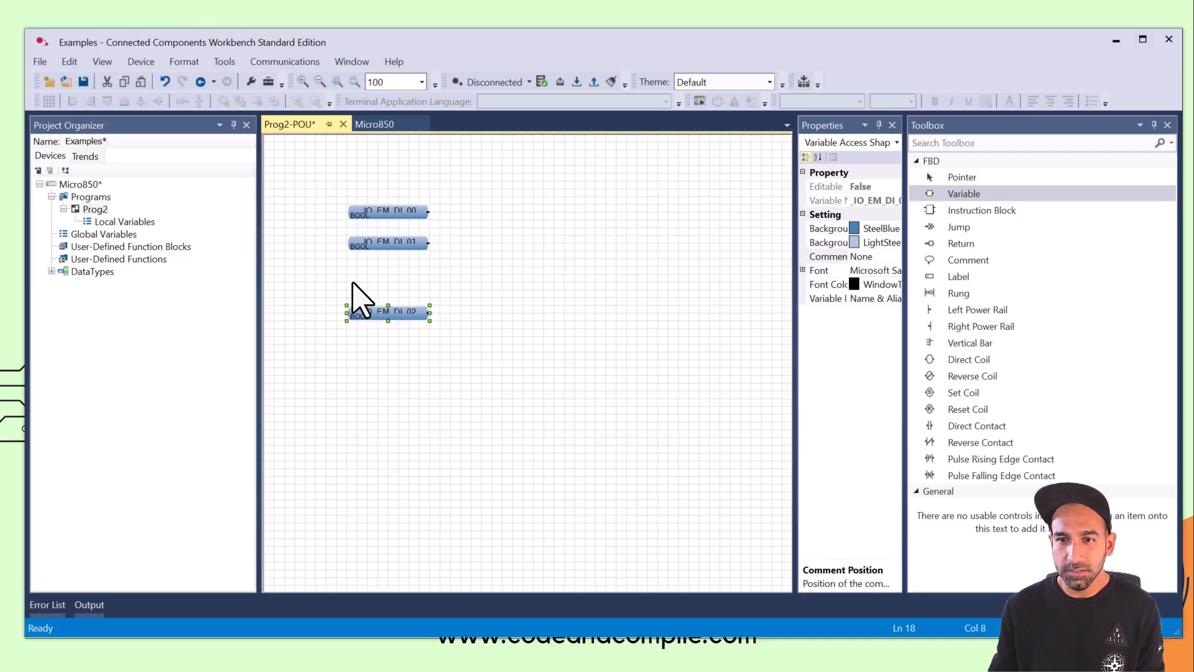
Insert a Boolean AND block into the Prog2 diagram.
{"action": "left_click", "coordinate": [484, 244]}
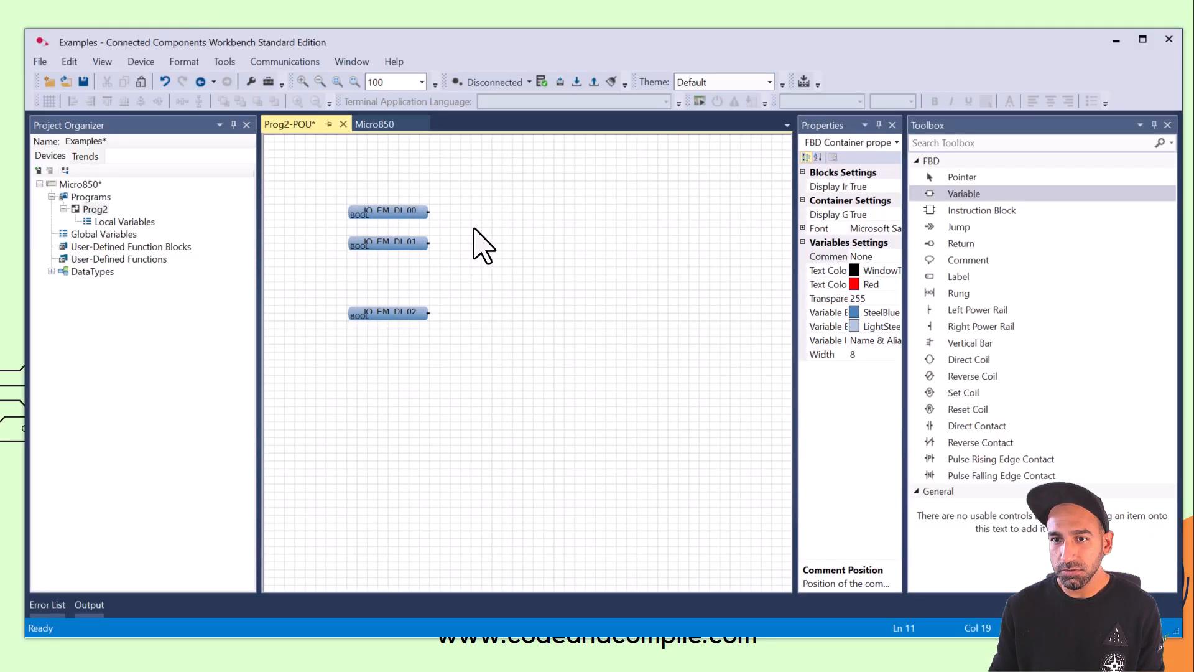
{"action": "mouse_move", "coordinate": [982, 210]}
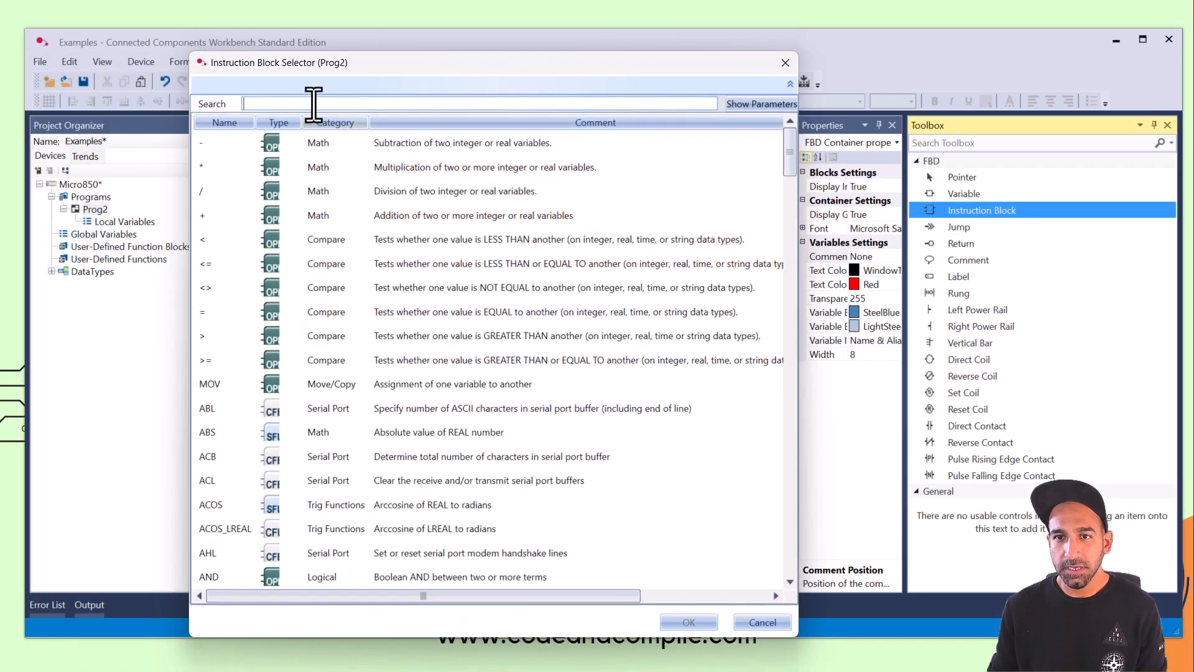
{"action": "type", "text": "AND"}
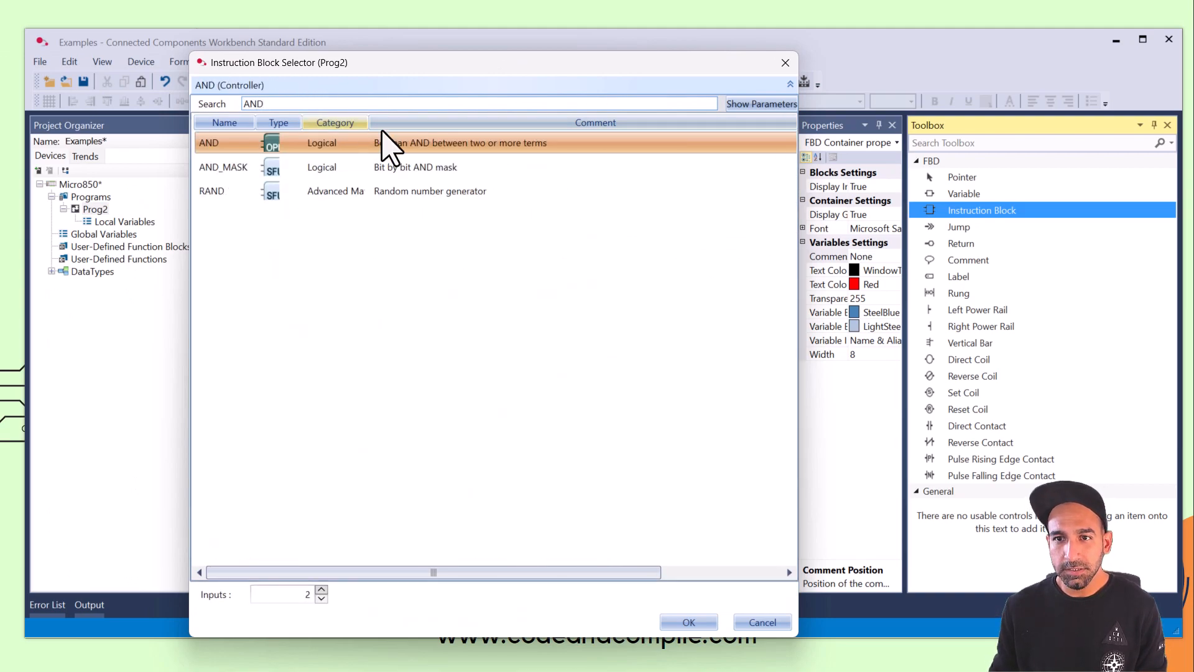
{"action": "mouse_move", "coordinate": [434, 160]}
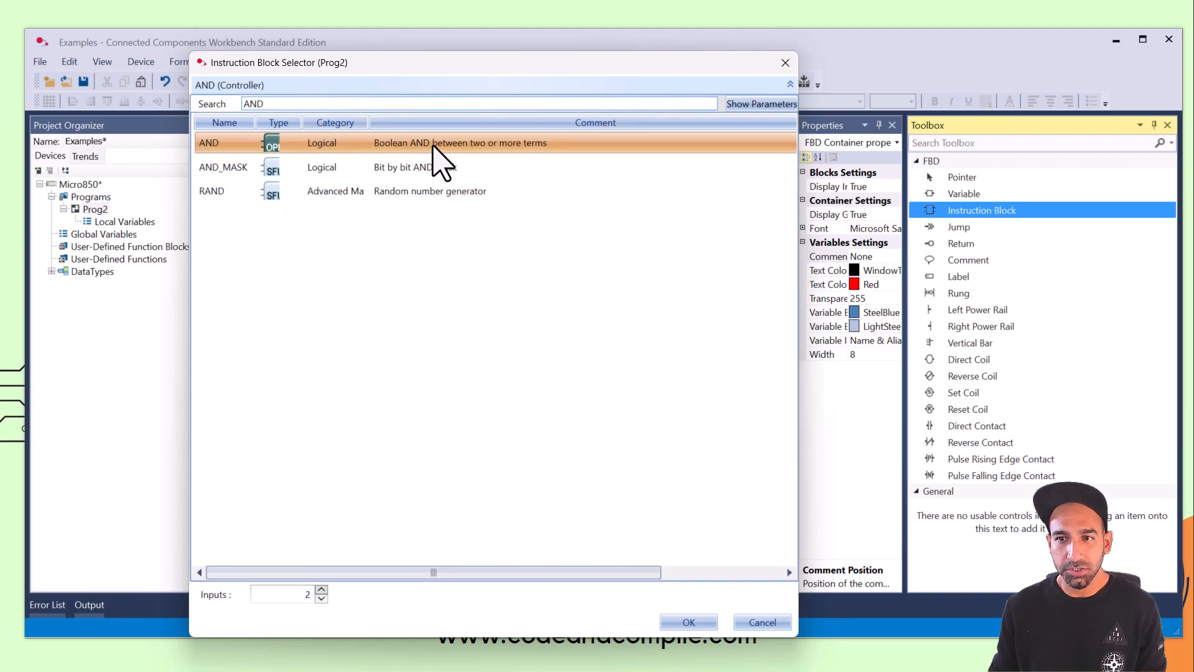
{"action": "mouse_move", "coordinate": [350, 148]}
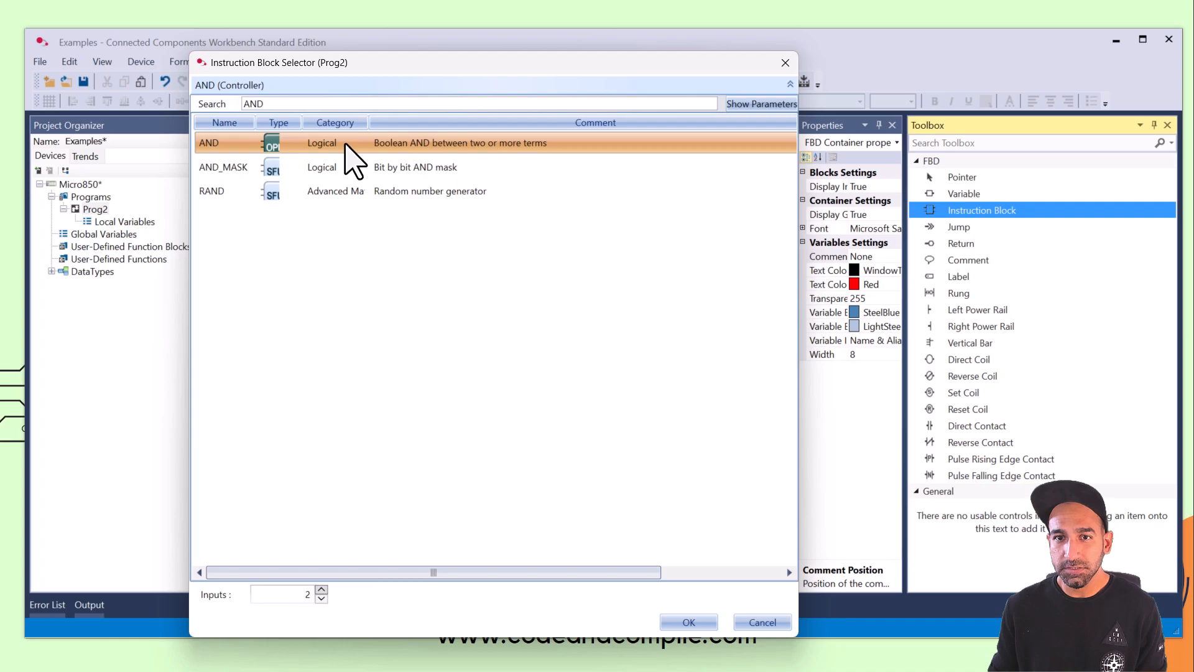
{"action": "left_click", "coordinate": [687, 622]}
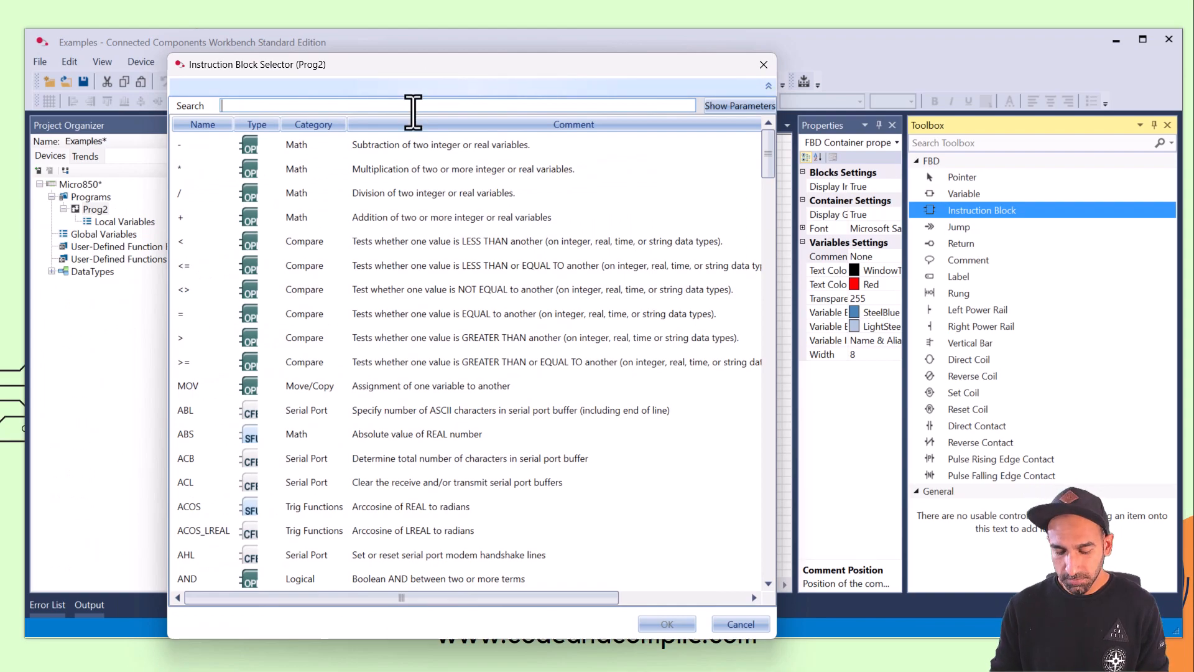
Search for OR in the selector and add the Boolean OR block.
{"action": "type", "text": "OR"}
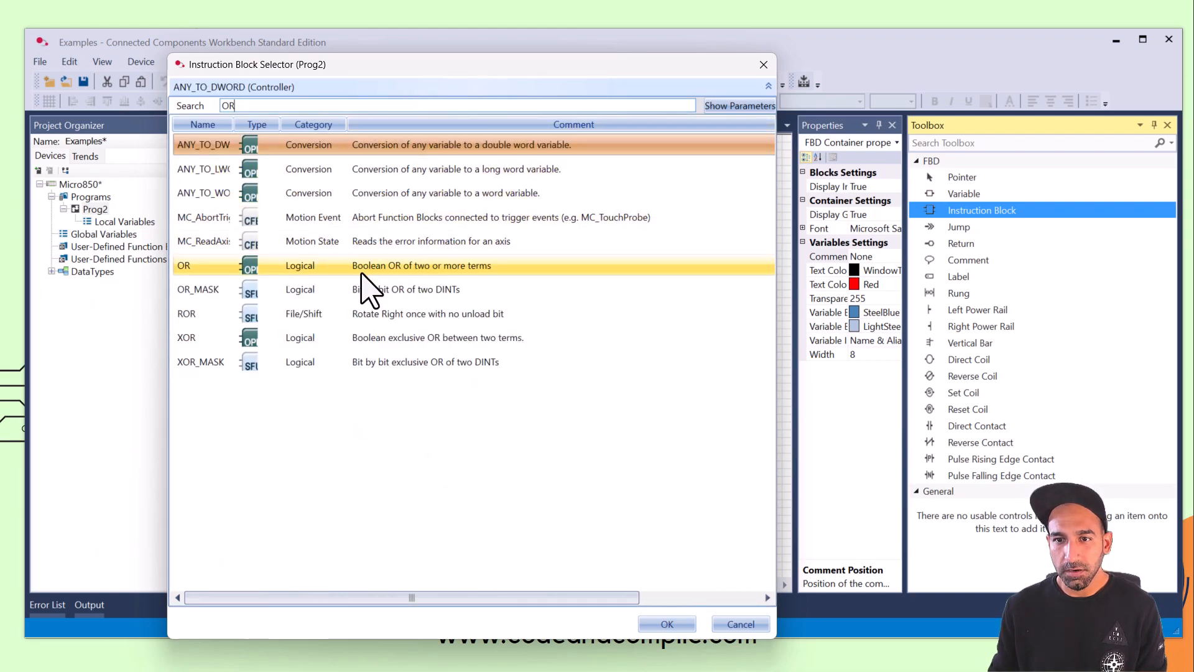
{"action": "mouse_move", "coordinate": [396, 286]}
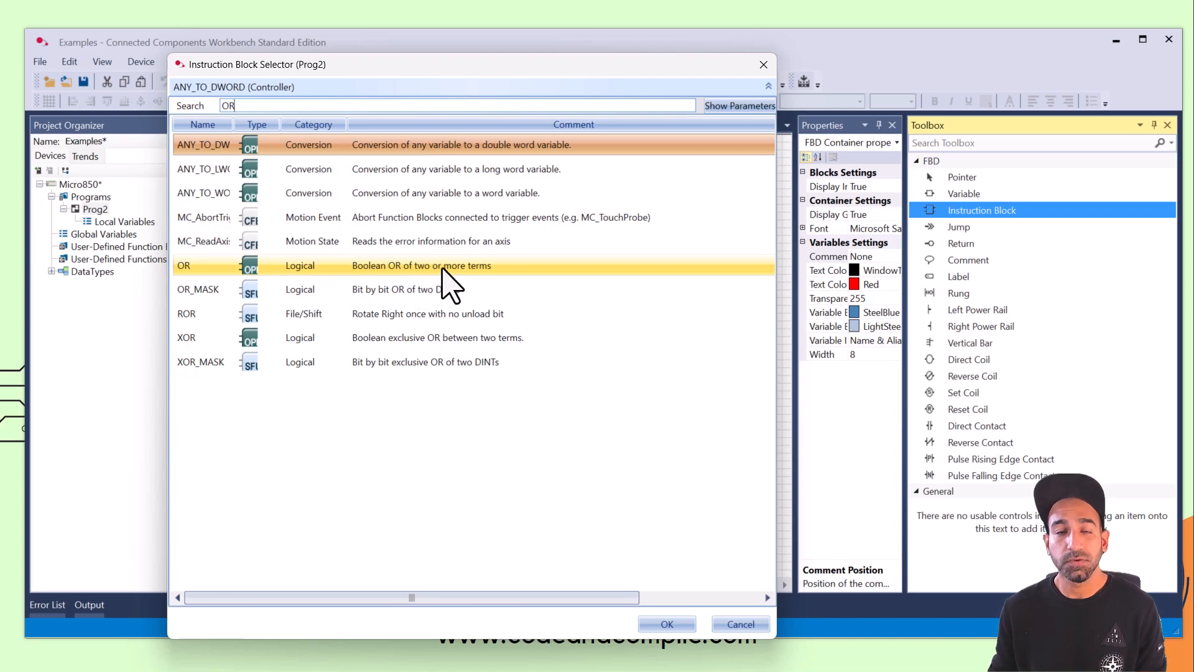
{"action": "left_click", "coordinate": [421, 264]}
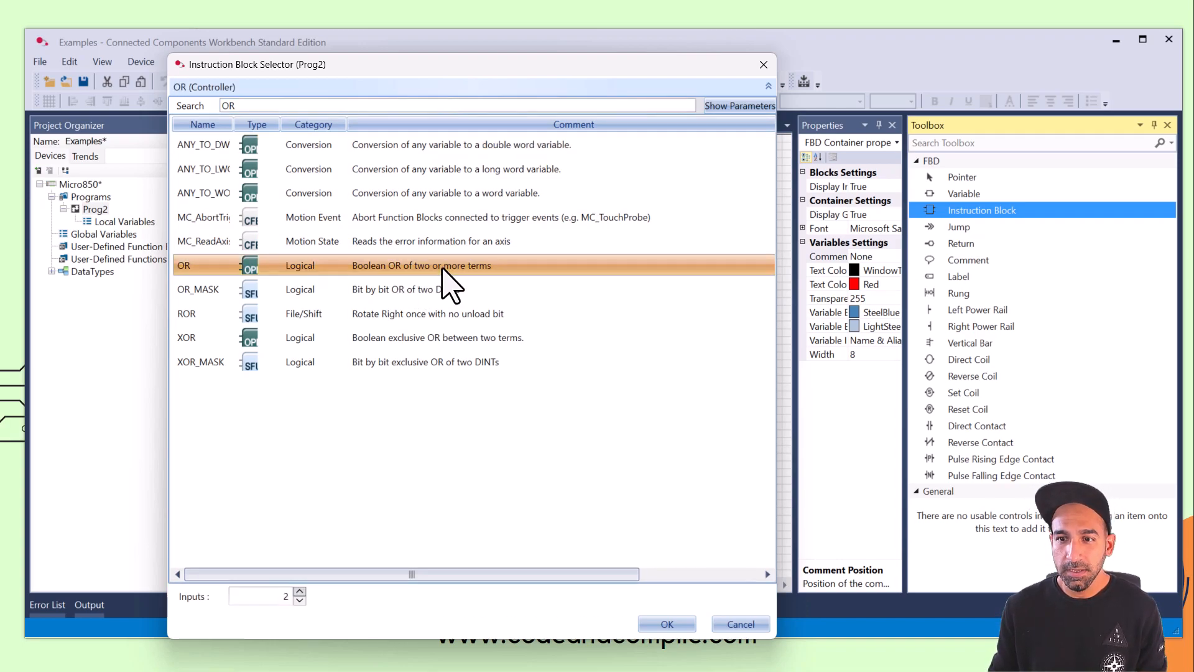
{"action": "left_click", "coordinate": [665, 624]}
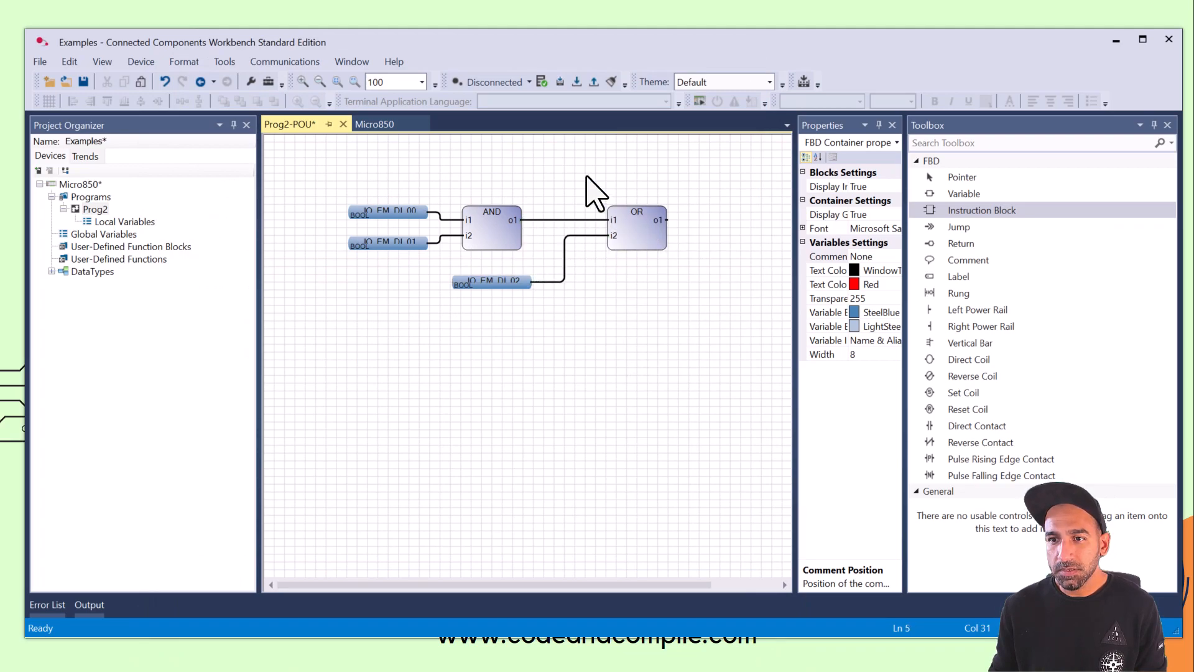
Add output variable _IO_EM_DO_02 and connect the OR block's output to it.
{"action": "left_click", "coordinate": [605, 221]}
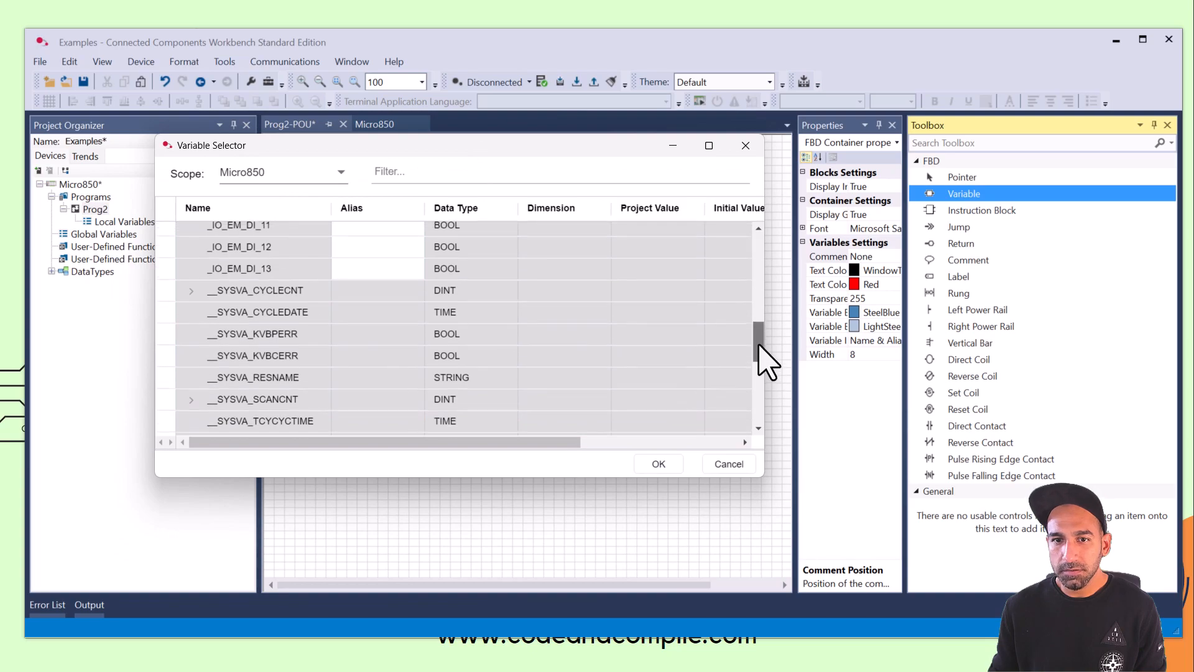
{"action": "scroll", "scroll_direction": "up", "scroll_amount": 3}
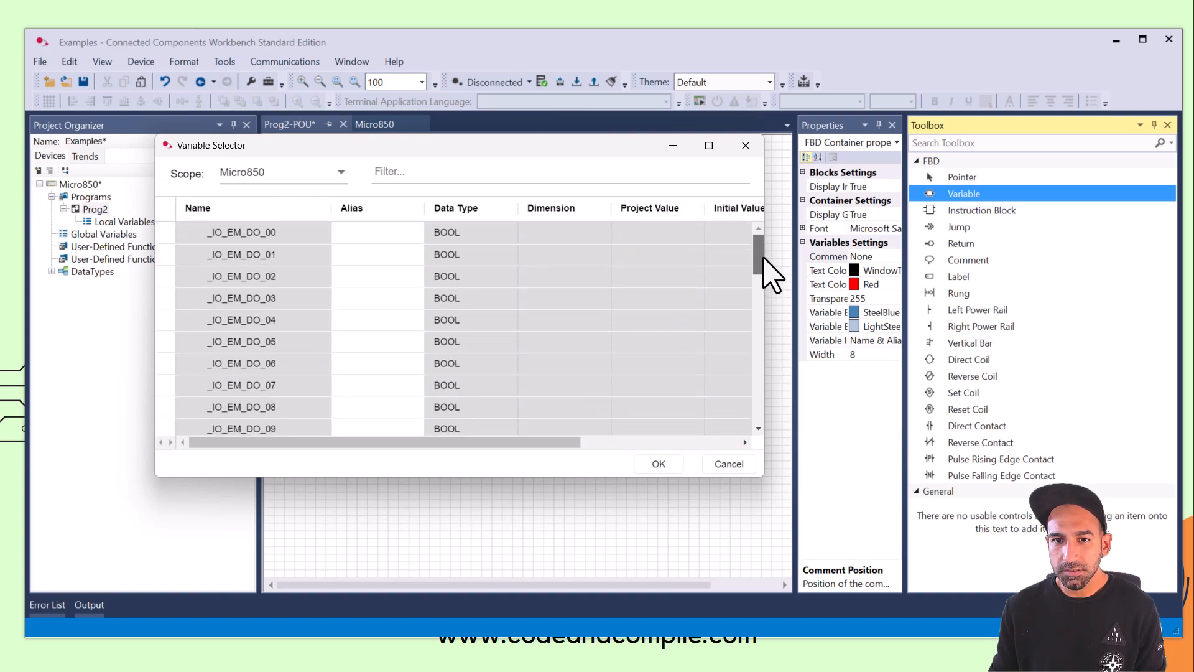
{"action": "left_click", "coordinate": [241, 276]}
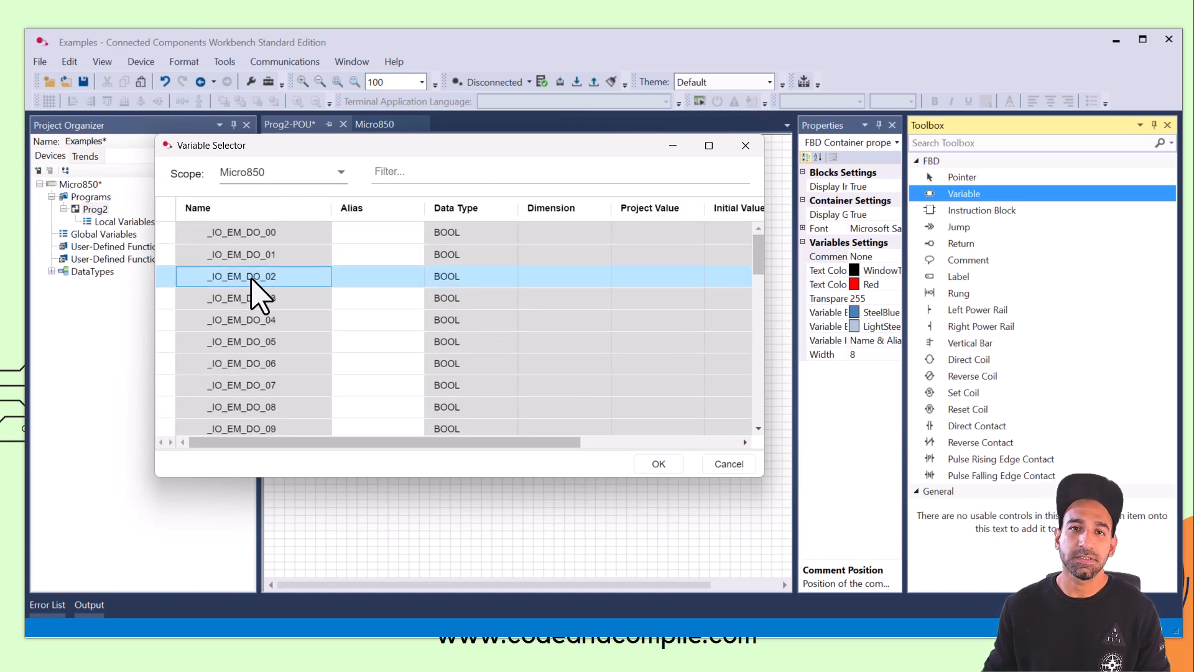
{"action": "left_click", "coordinate": [657, 464]}
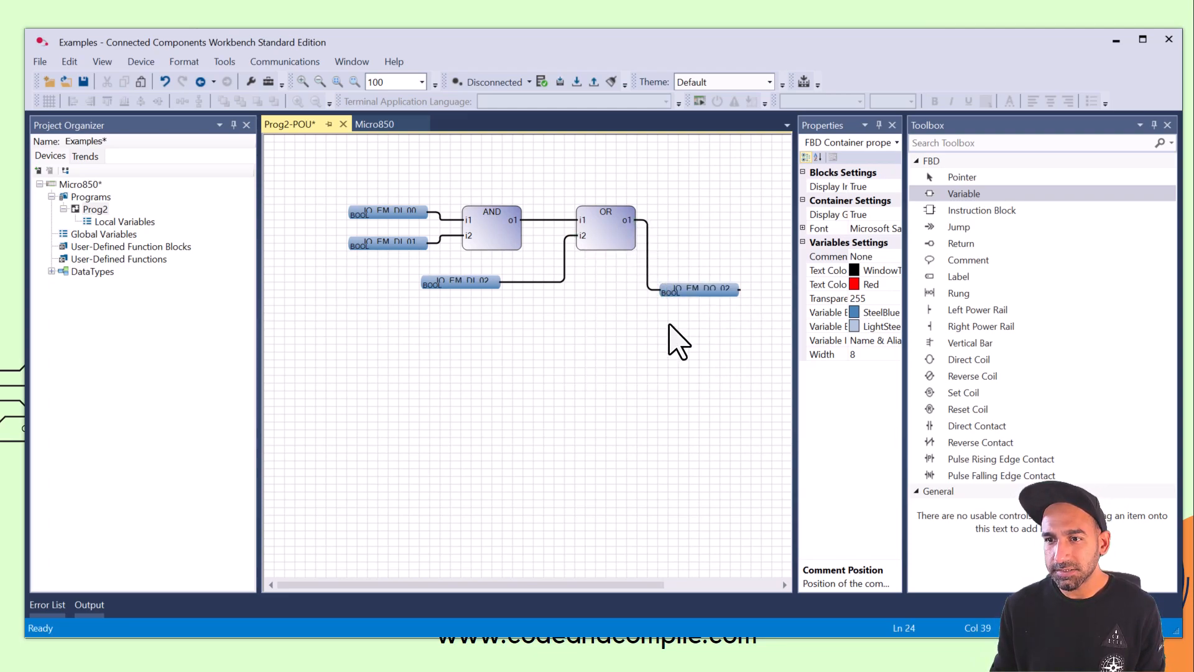
{"action": "left_click", "coordinate": [699, 221]}
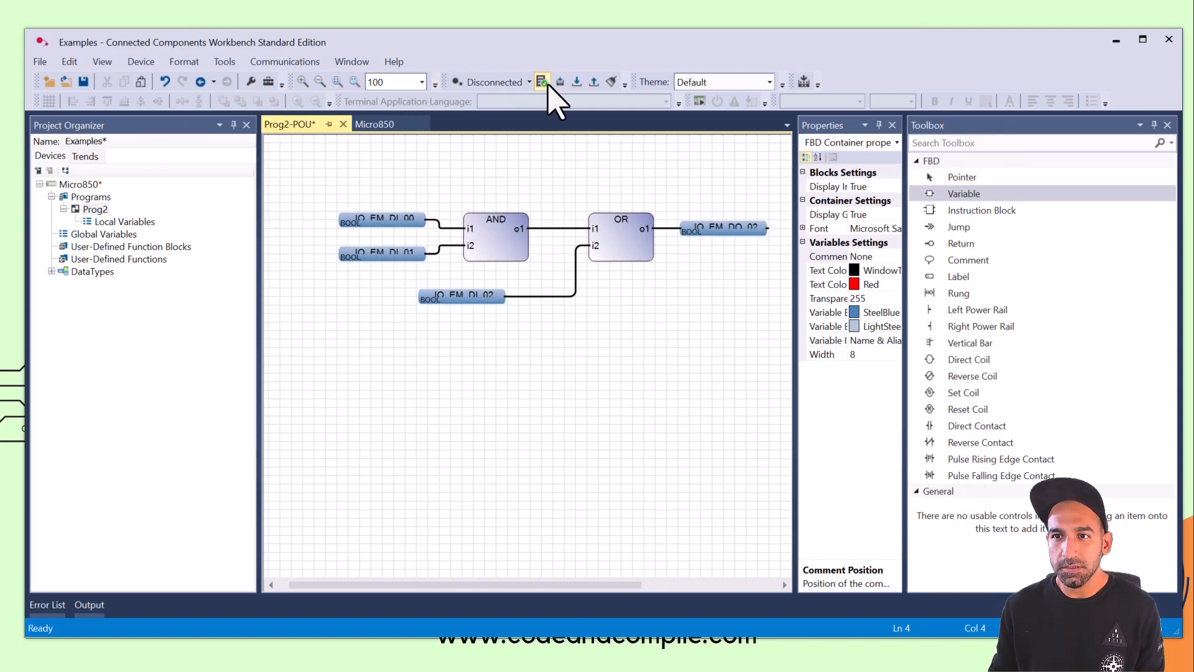
Build the Micro850 project.
{"action": "left_click", "coordinate": [375, 124]}
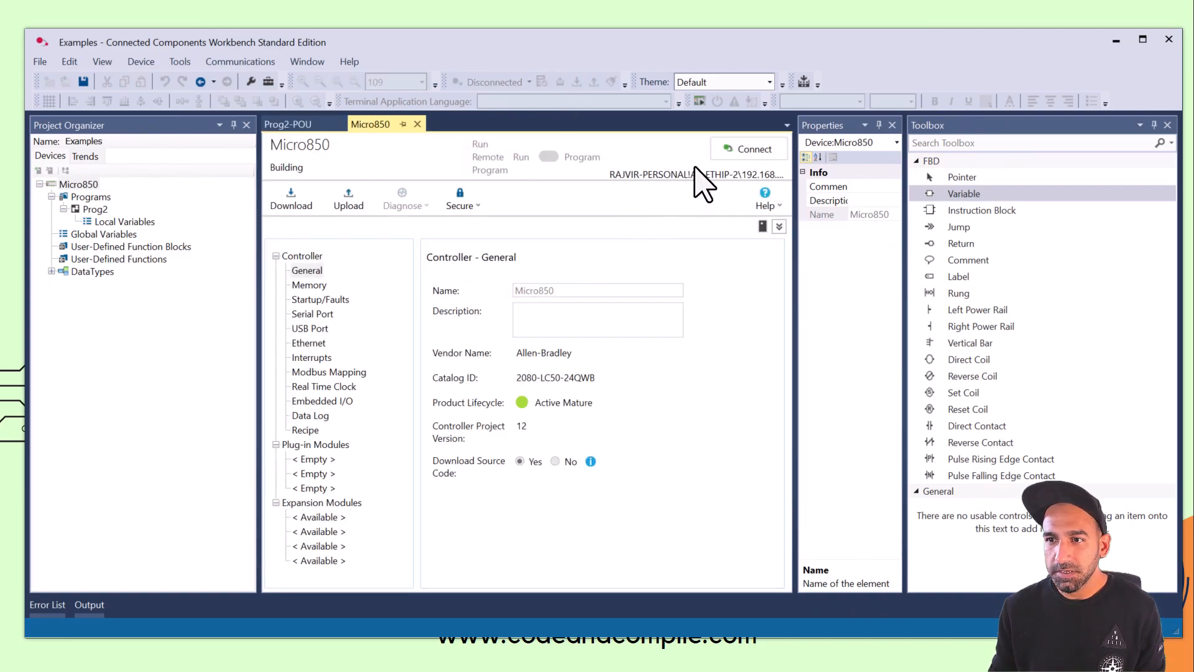
{"action": "mouse_move", "coordinate": [574, 267]}
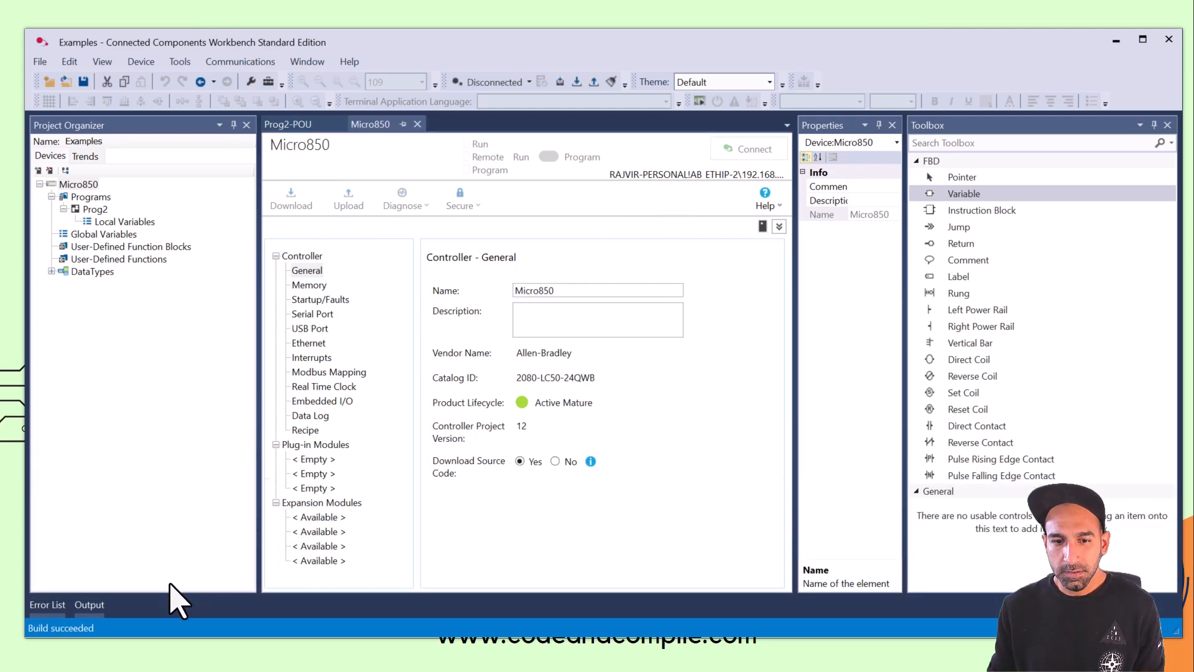
{"action": "mouse_move", "coordinate": [122, 610]}
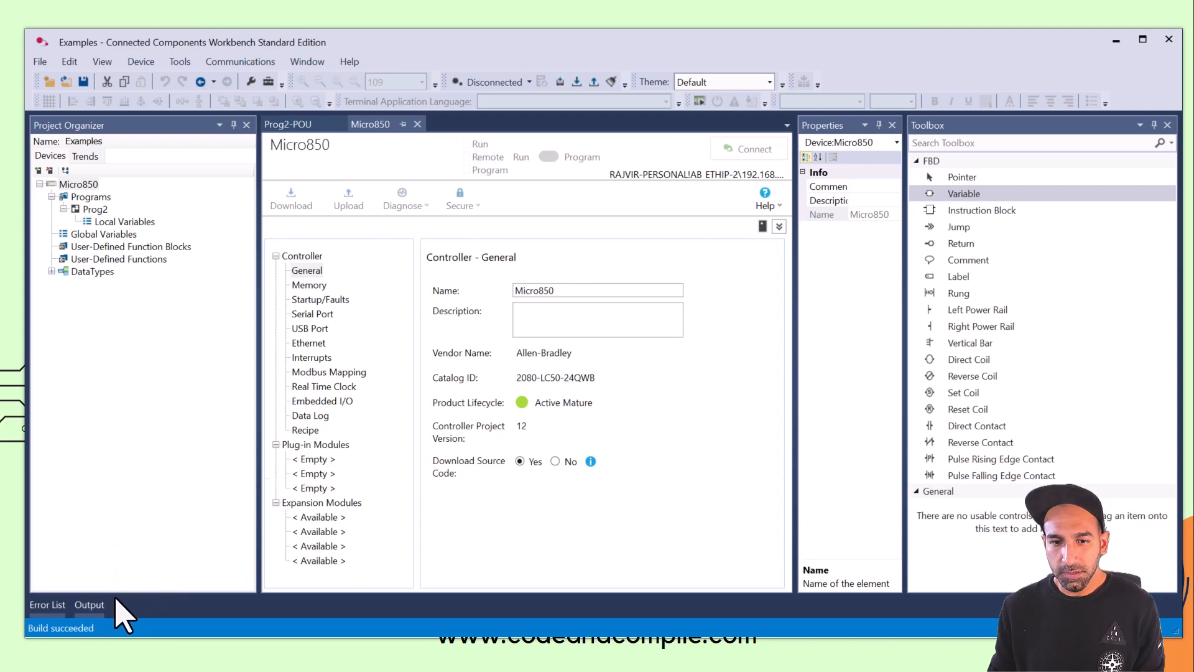
{"action": "mouse_move", "coordinate": [75, 647]}
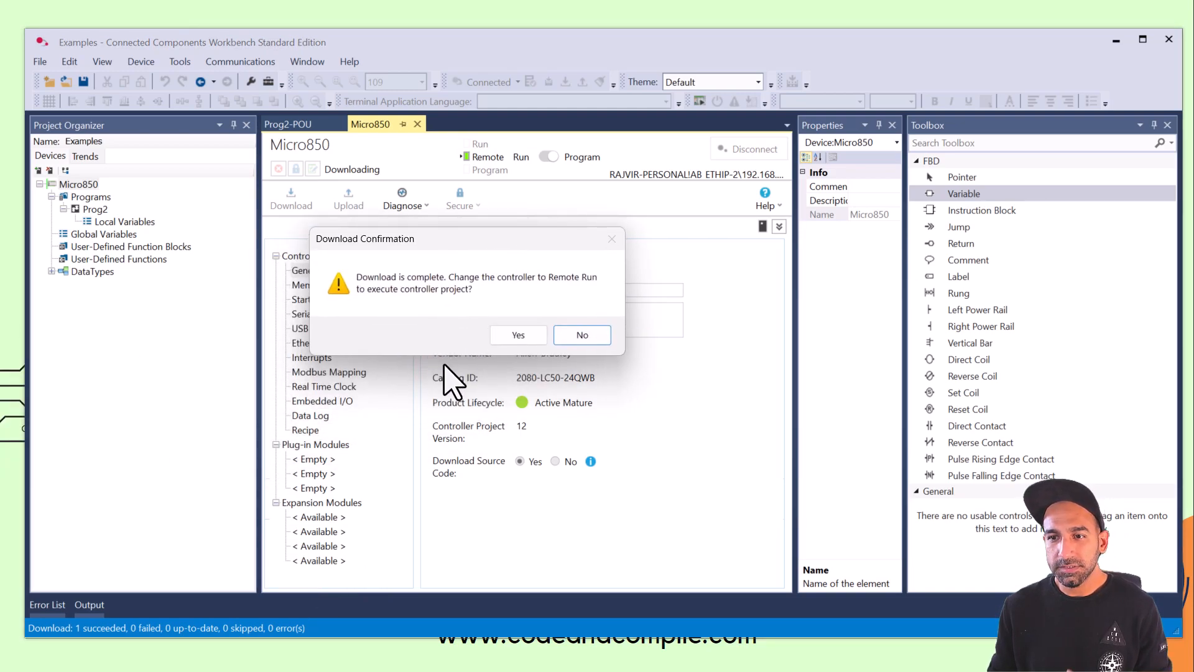
{"action": "mouse_move", "coordinate": [540, 362]}
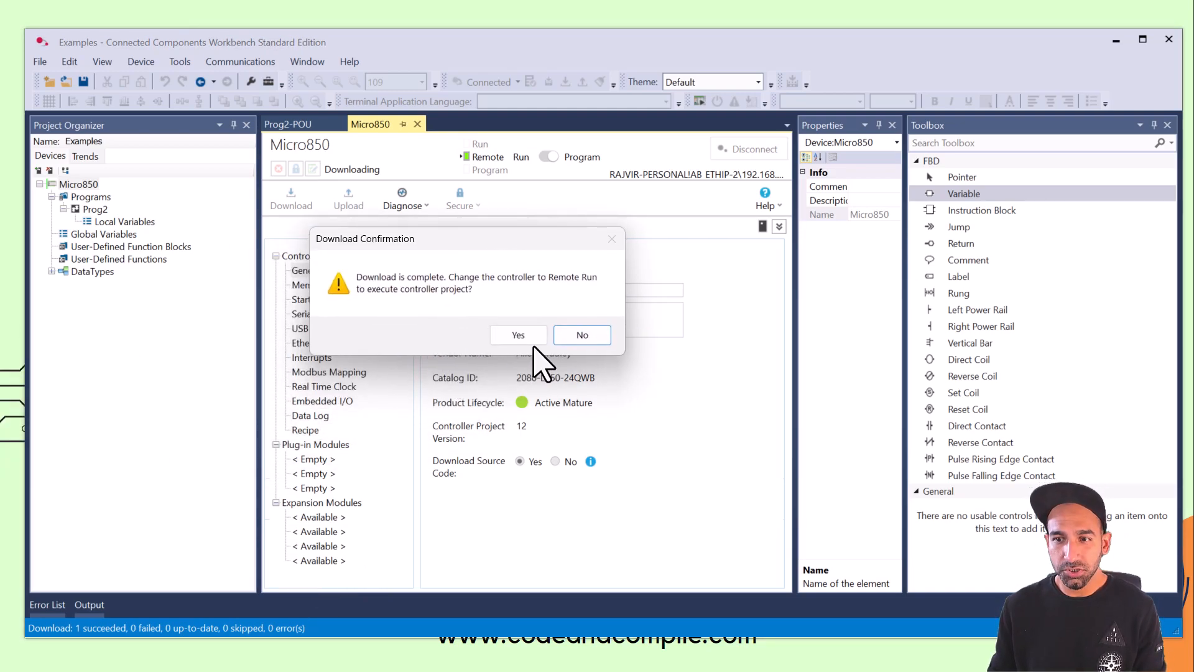
Switch the Micro850 to Remote Run and bring up the Prog2 diagram.
{"action": "left_click", "coordinate": [581, 335]}
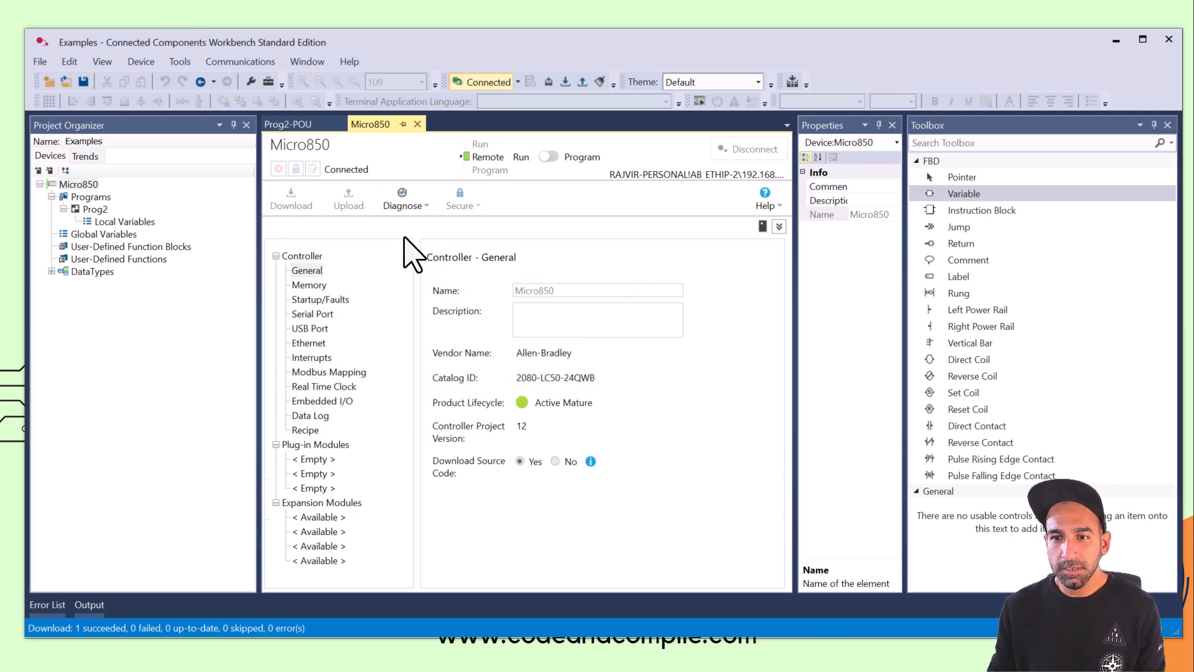
{"action": "mouse_move", "coordinate": [297, 141]}
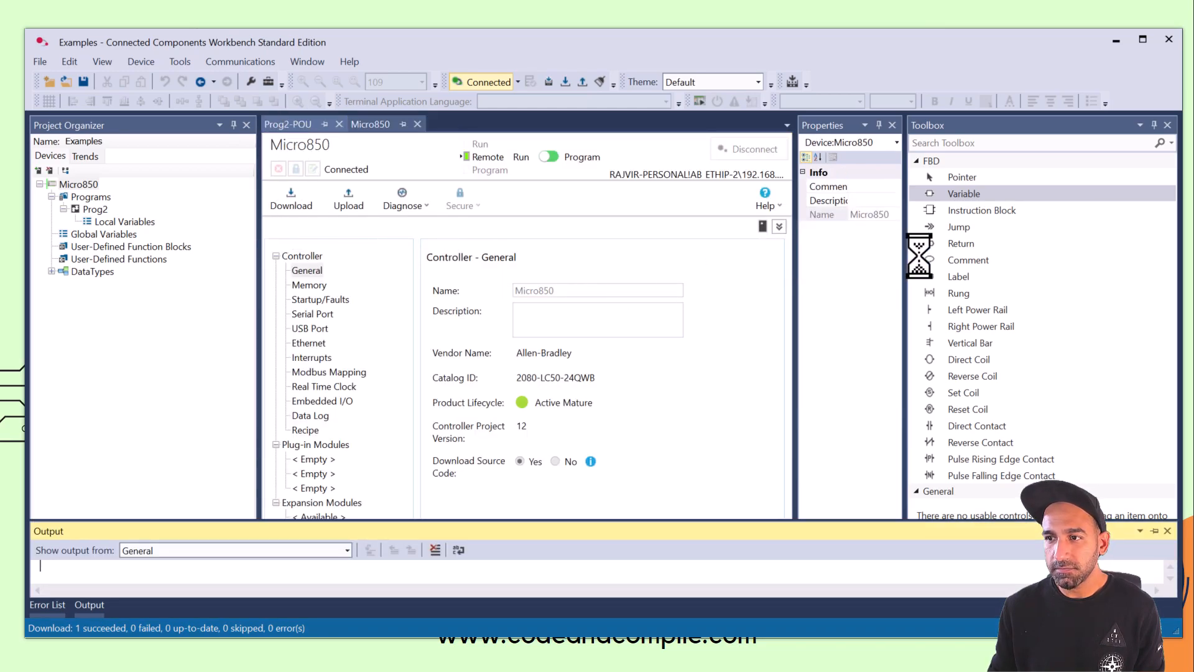
{"action": "left_click", "coordinate": [288, 123]}
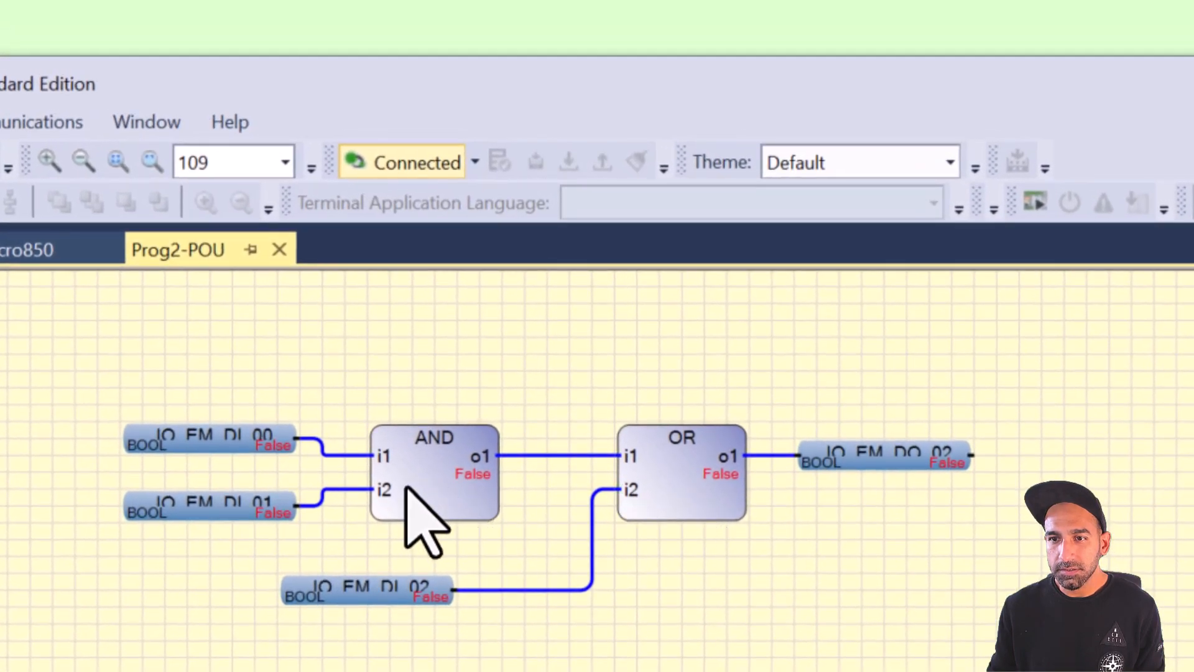
{"action": "mouse_move", "coordinate": [266, 548]}
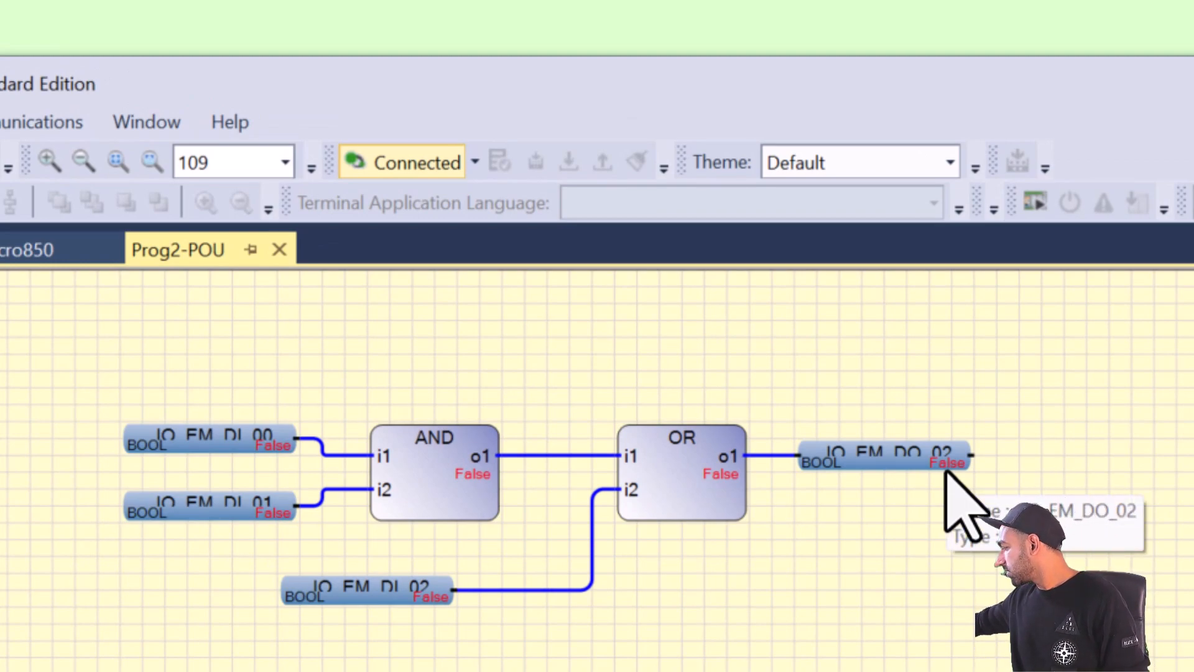
Watch Prog2's live values as the controller inputs are toggled.
{"action": "left_click", "coordinate": [214, 440]}
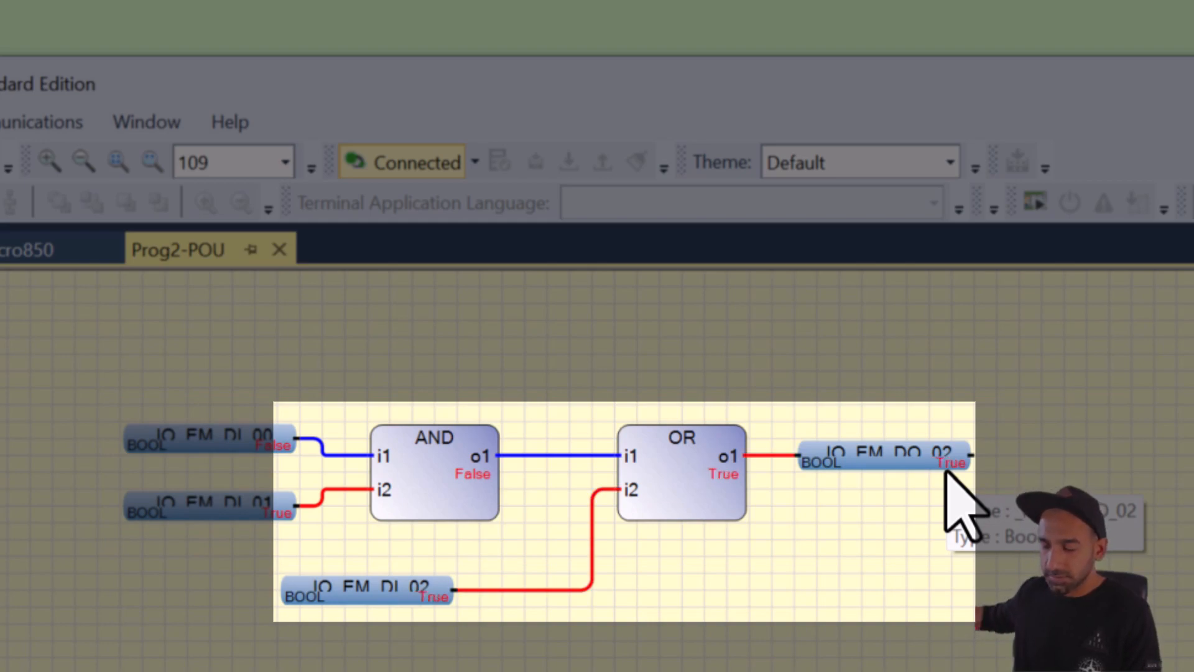
{"action": "mouse_move", "coordinate": [343, 631]}
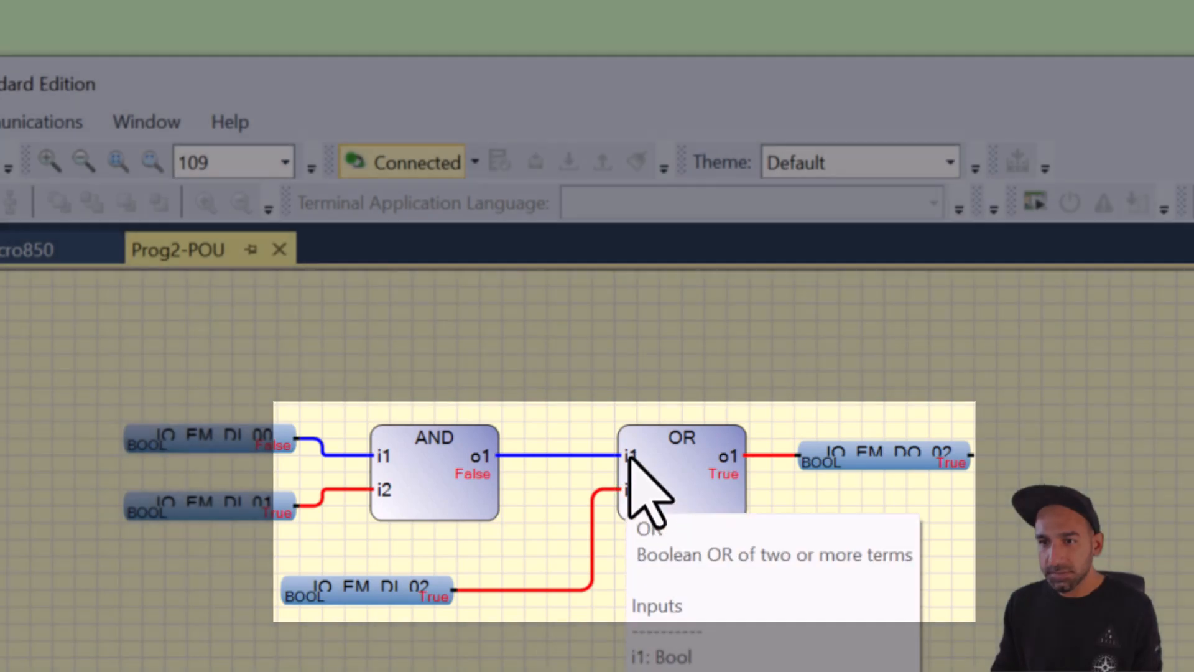
{"action": "mouse_move", "coordinate": [640, 533]}
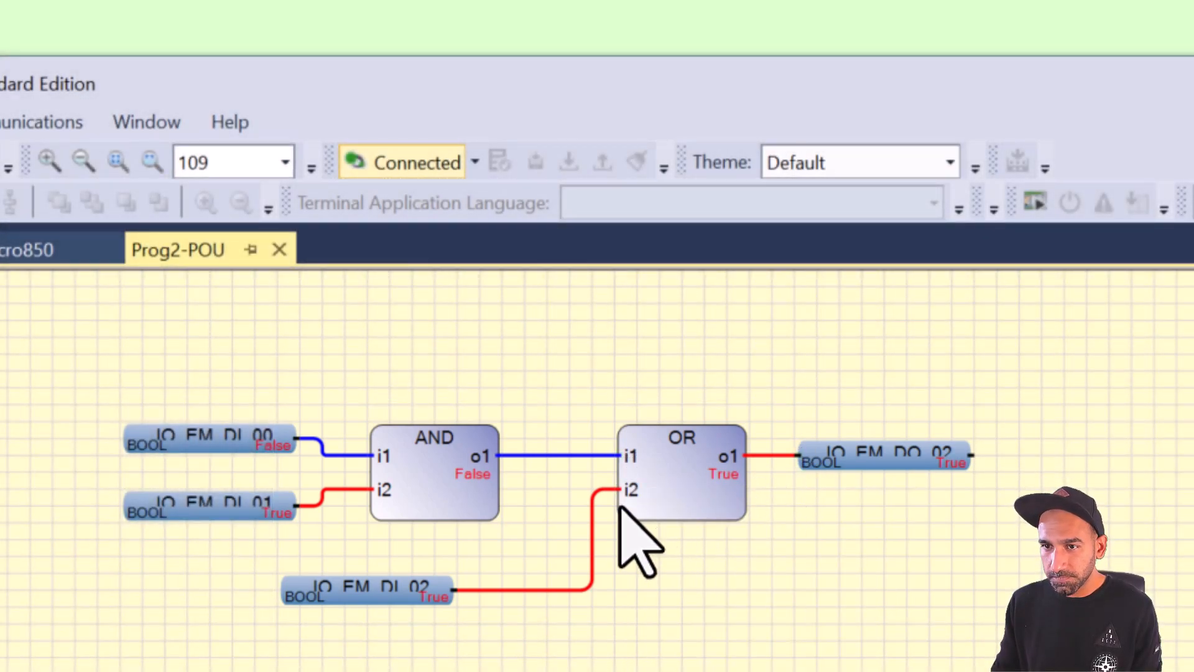
{"action": "mouse_move", "coordinate": [442, 625]}
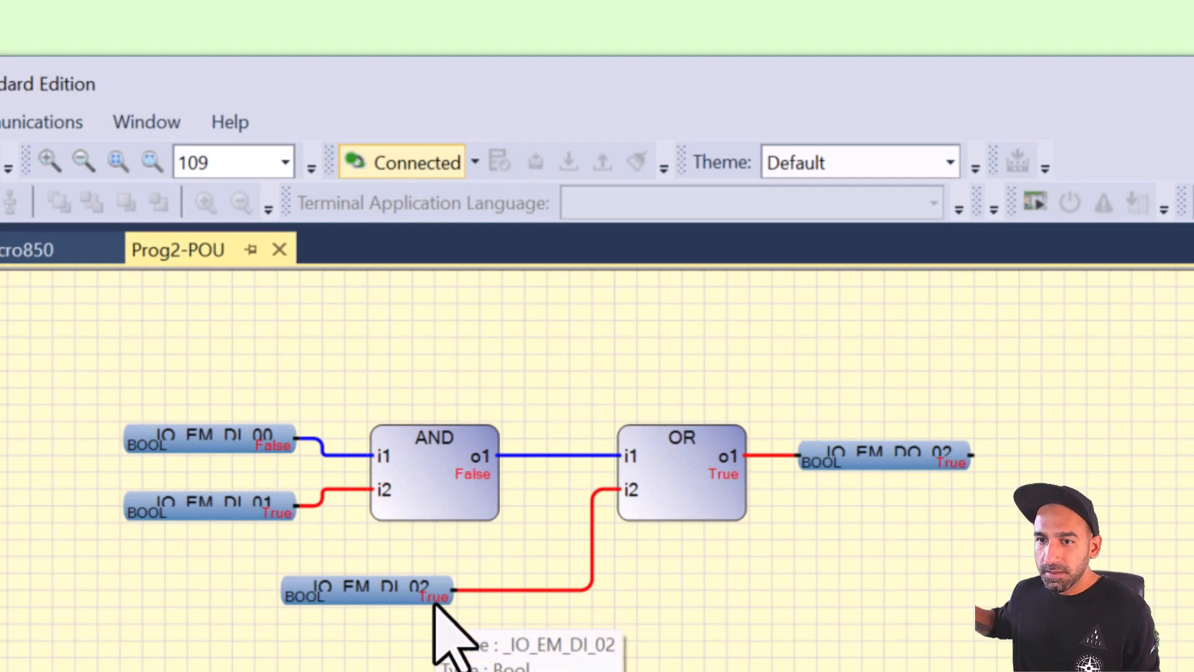
{"action": "mouse_move", "coordinate": [438, 495]}
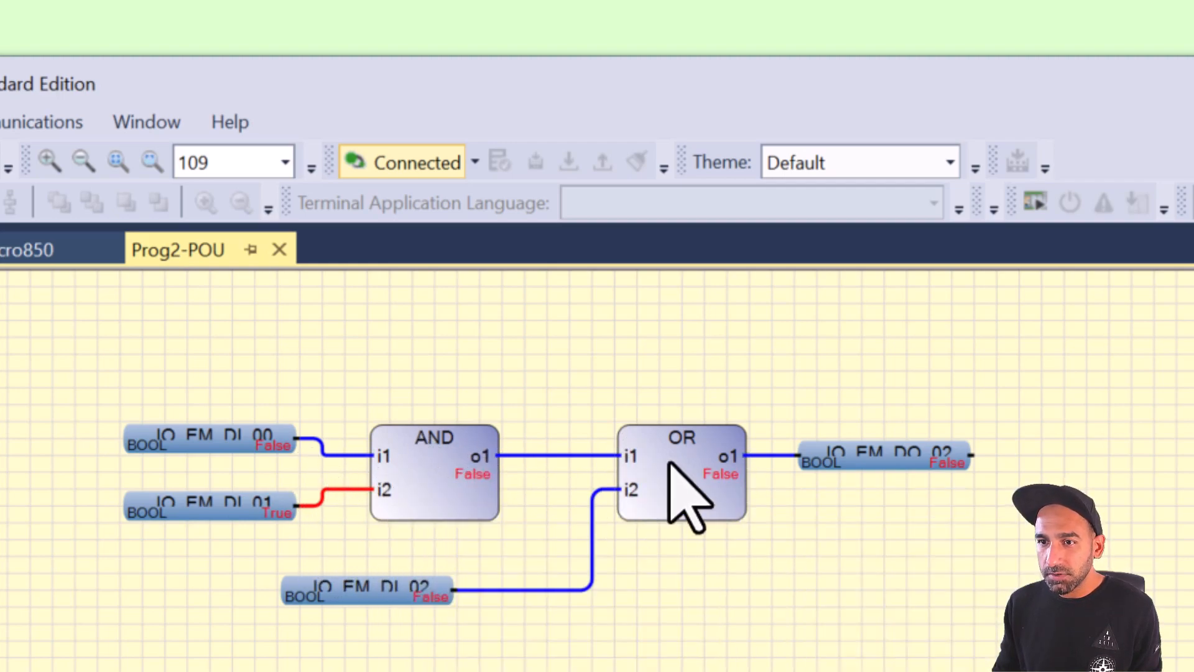
{"action": "mouse_move", "coordinate": [960, 465]}
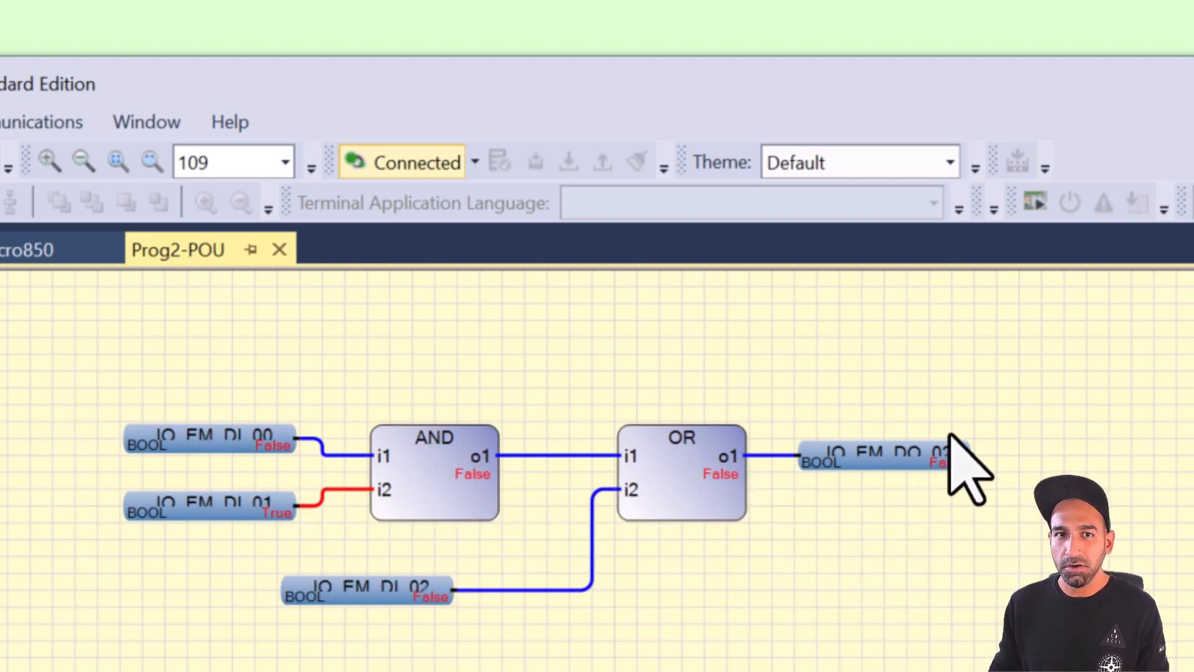
{"action": "mouse_move", "coordinate": [899, 286]}
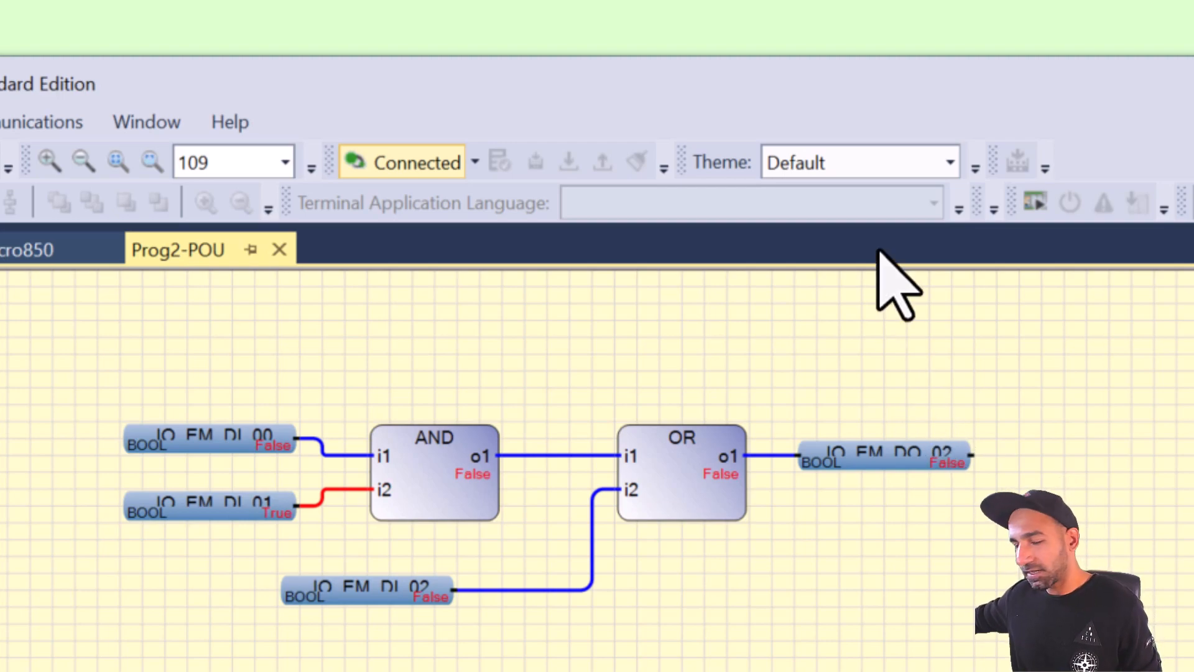